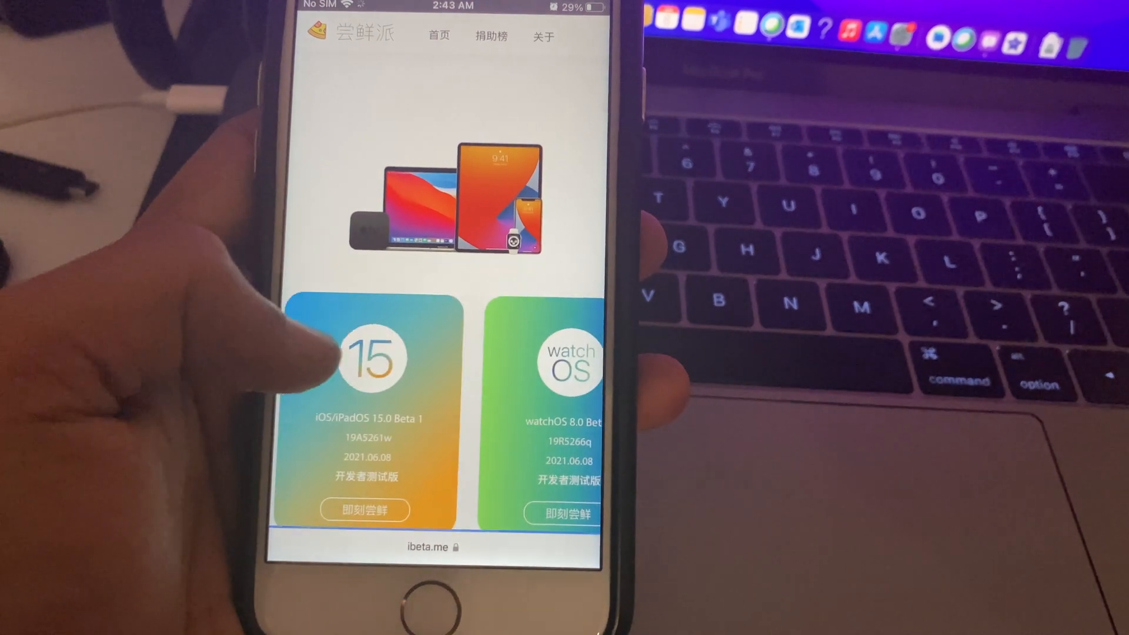
Step: Download the iOS 15 Beta 1 profile from ibeta.me, skipping the tutorial
scroll(down, 3)
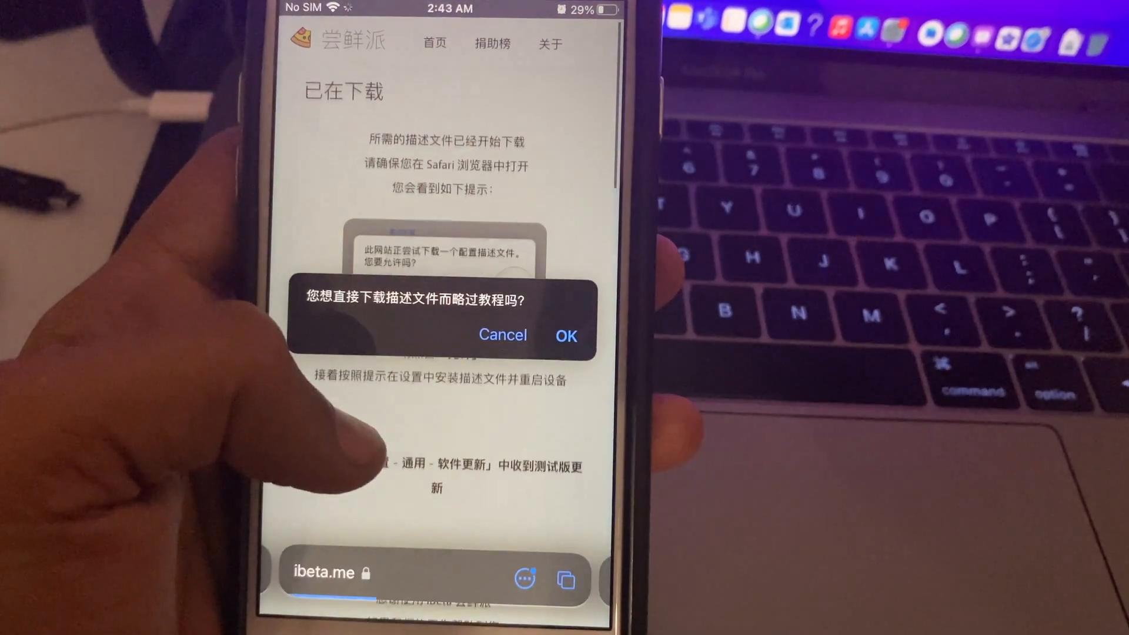
click(566, 336)
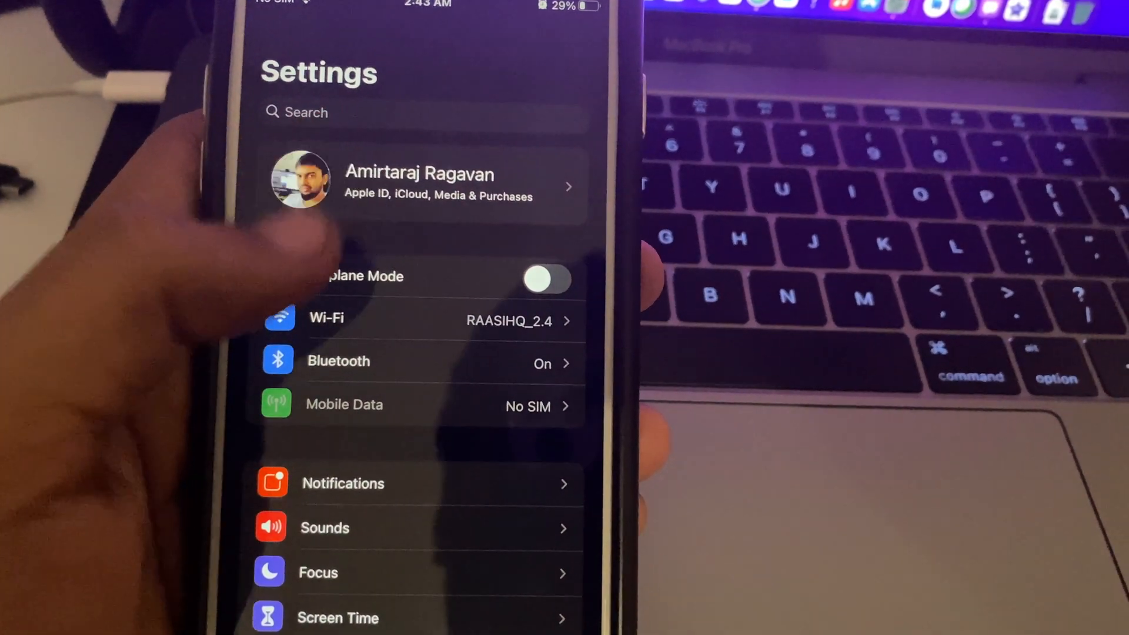
scroll(down, 3)
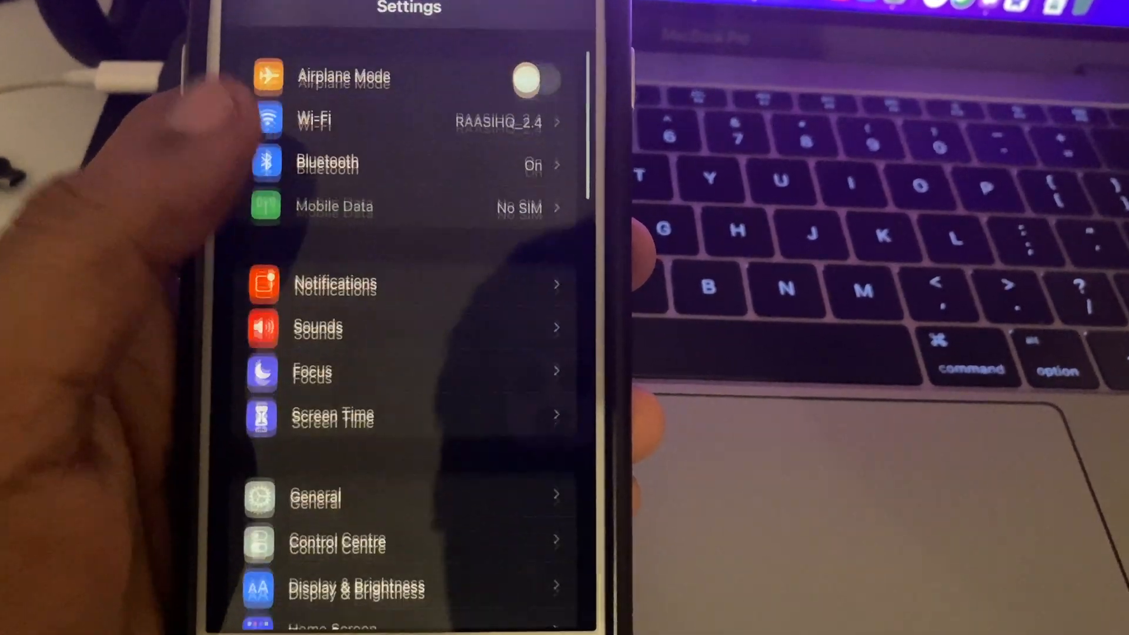
scroll(down, 3)
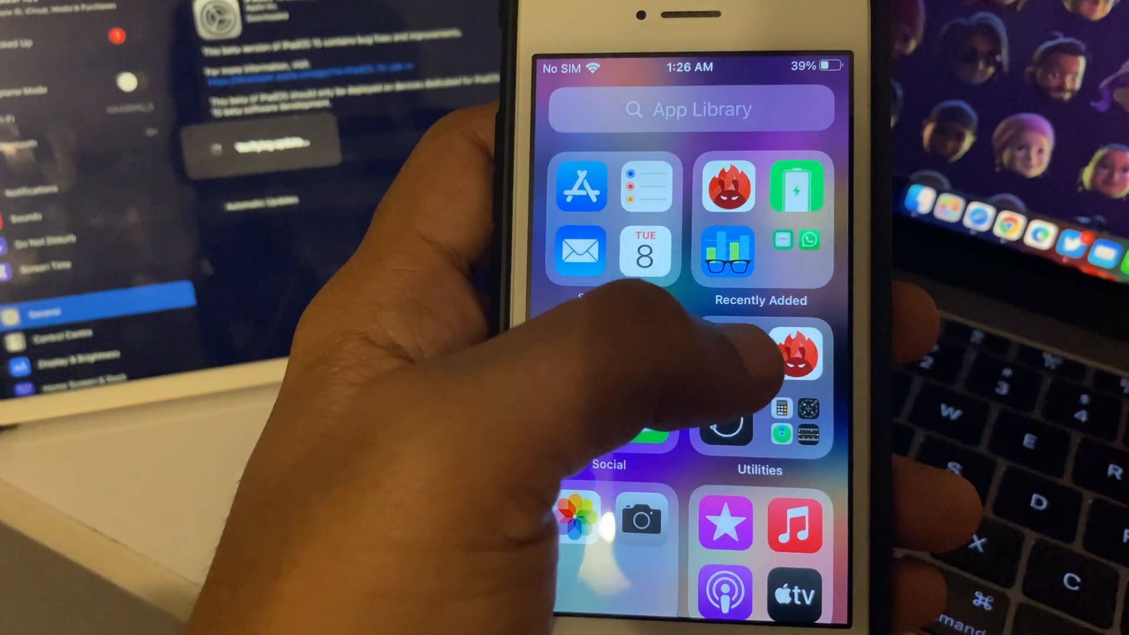
Step: Install the downloaded iOS 15 Beta Software Profile, choosing Not Now for the restart
click(727, 353)
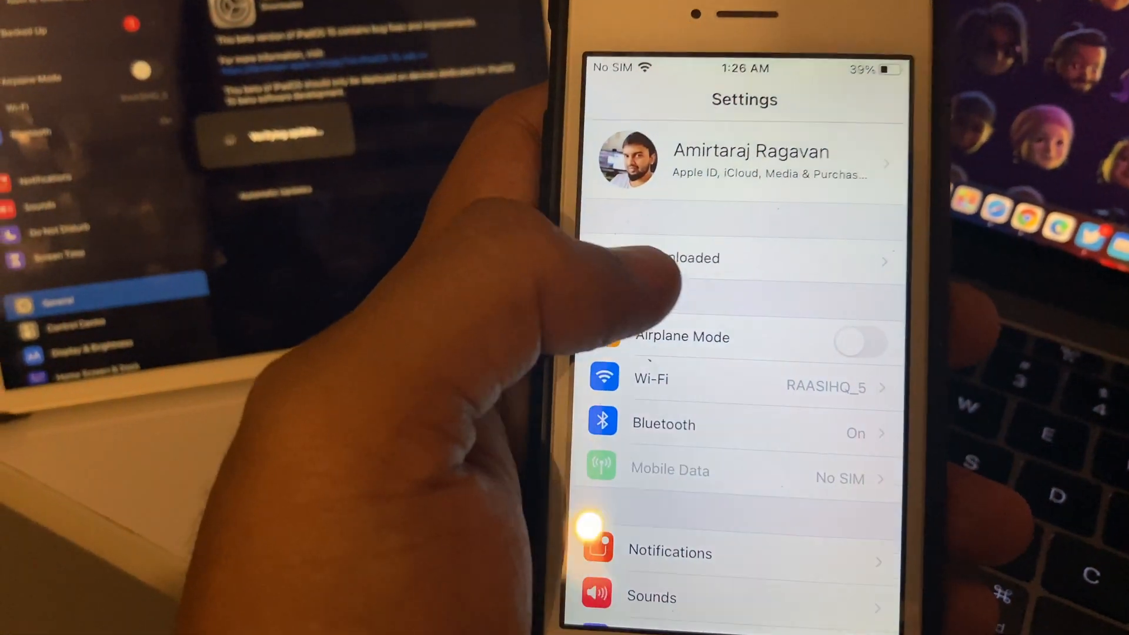
click(691, 258)
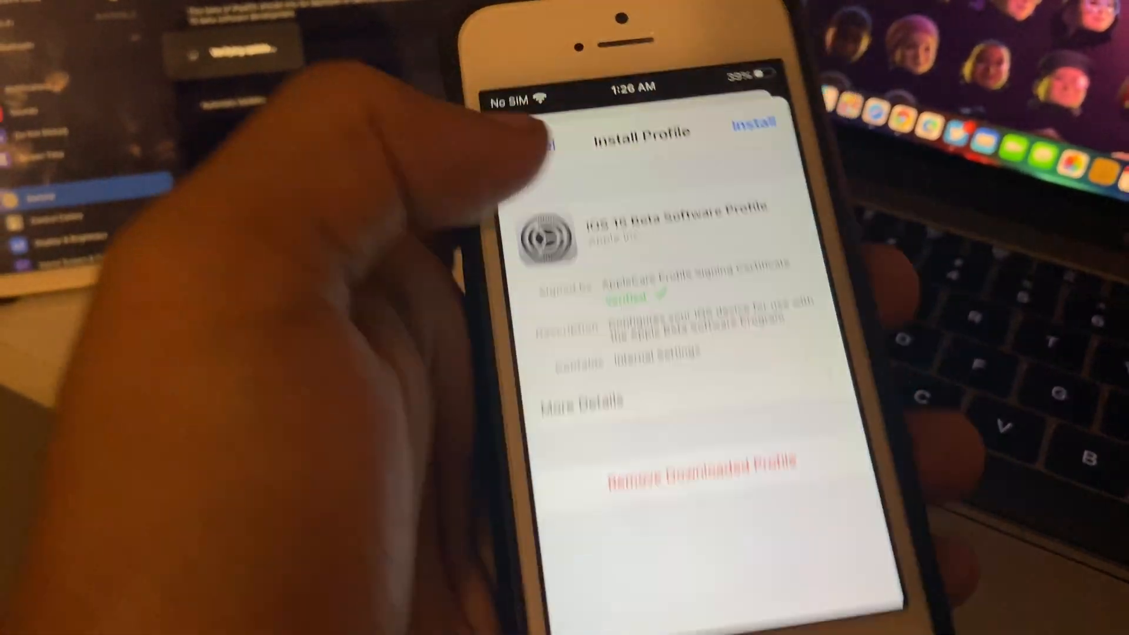
click(753, 122)
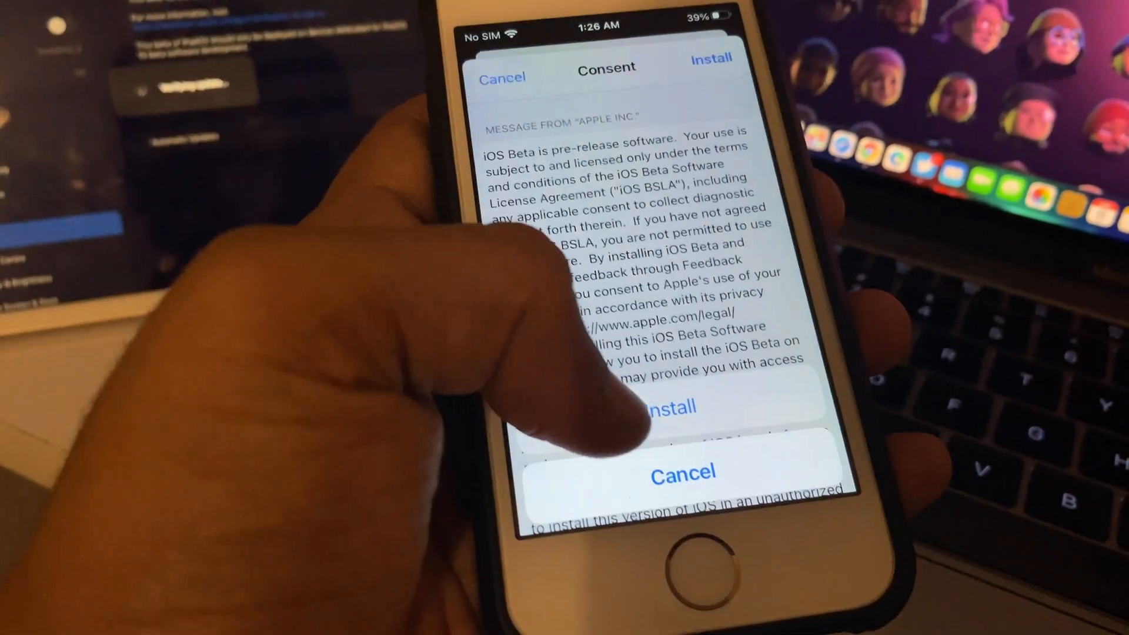
click(678, 406)
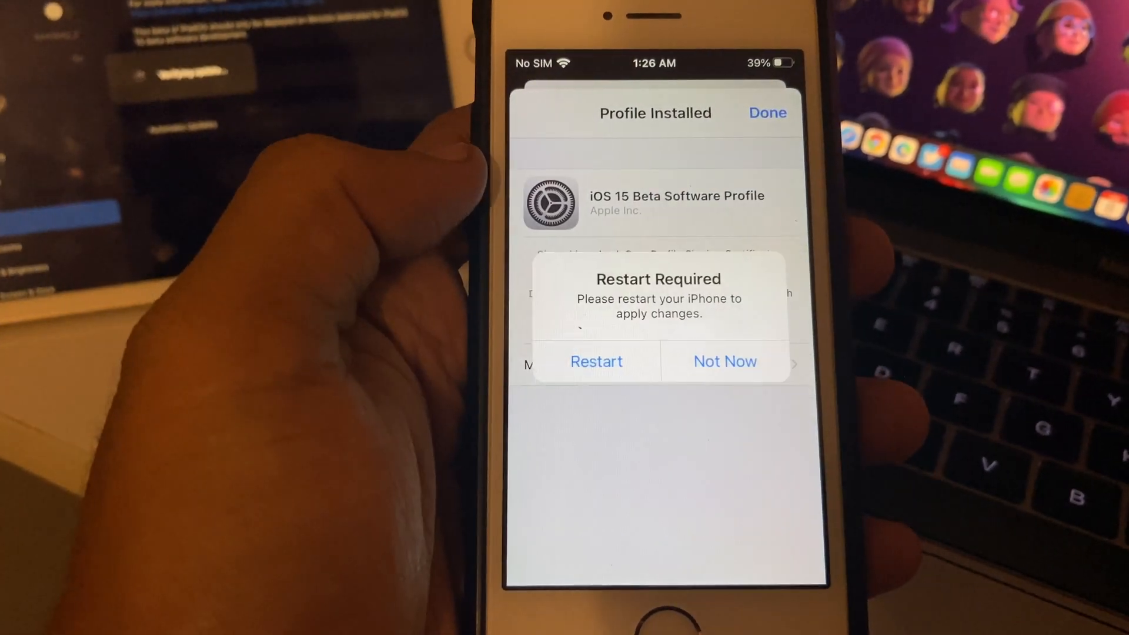
click(724, 361)
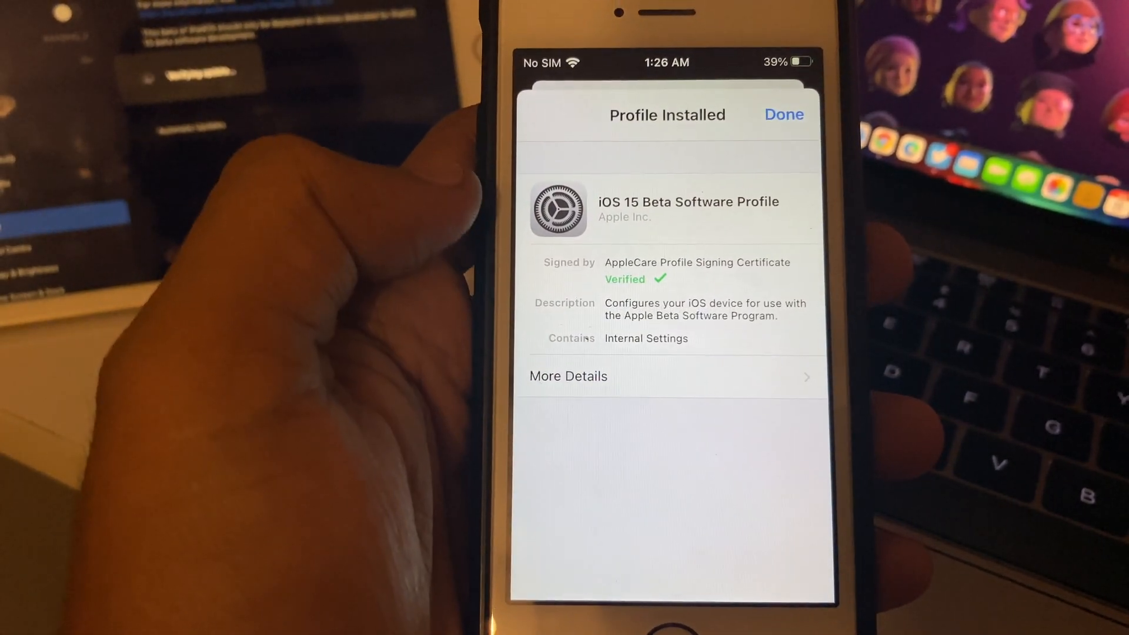
click(783, 115)
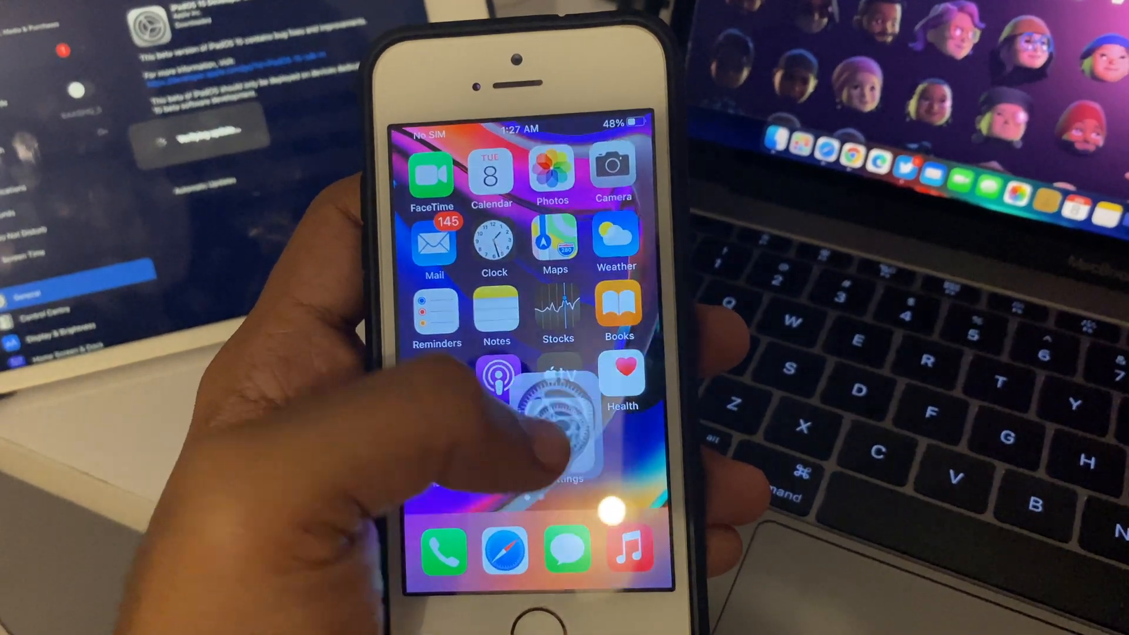
Step: Download and install iOS 15 Developer Beta from General > Software Update
click(561, 417)
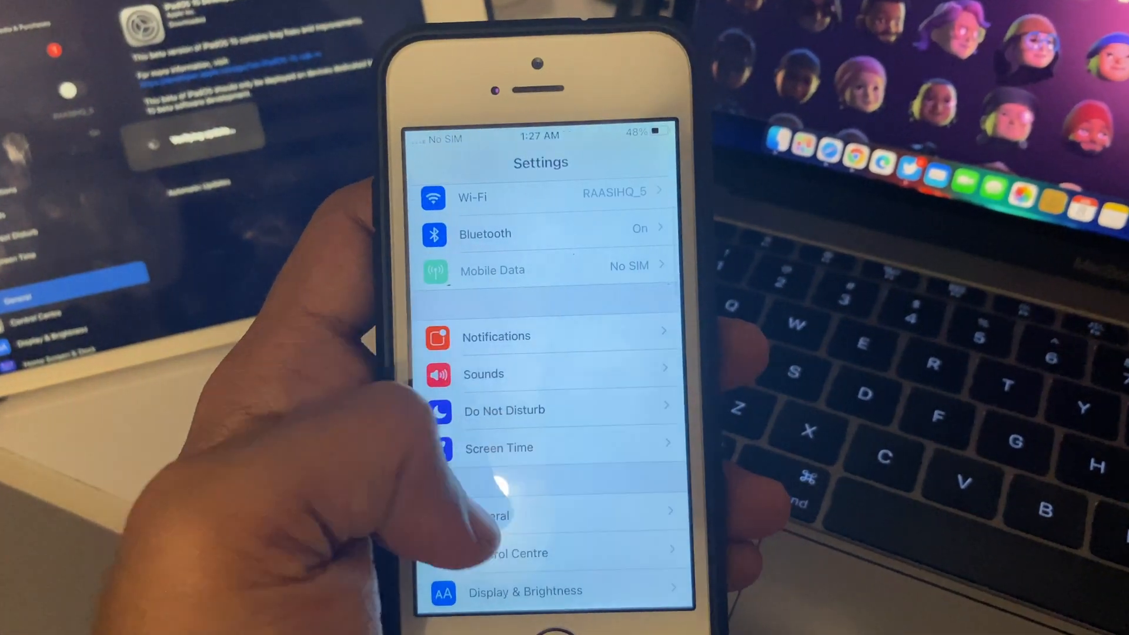
click(494, 515)
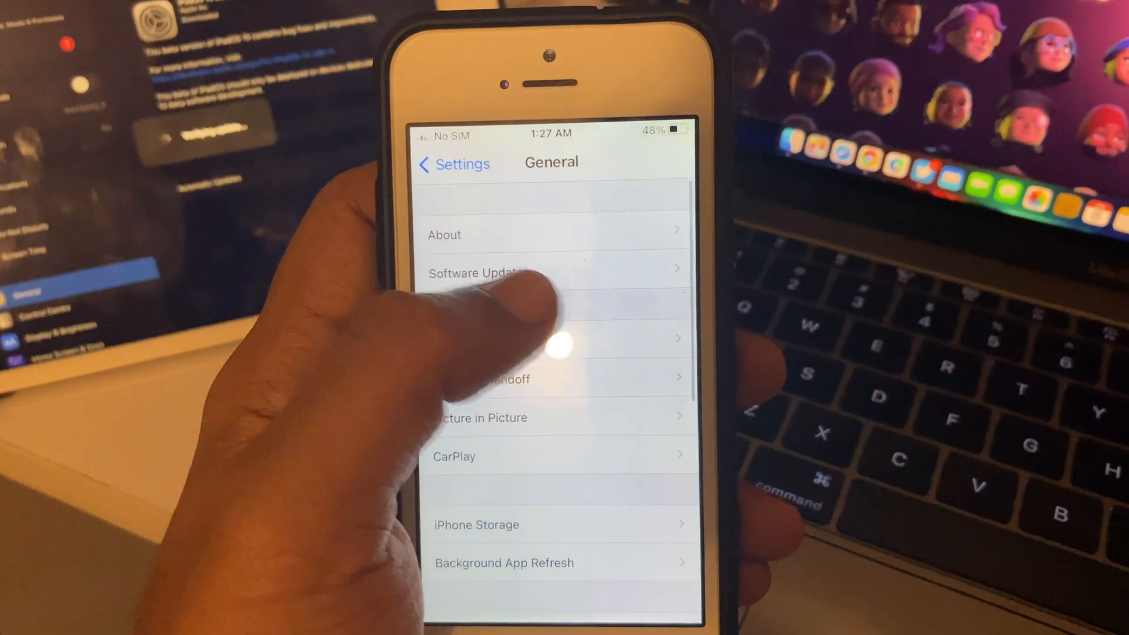
click(475, 273)
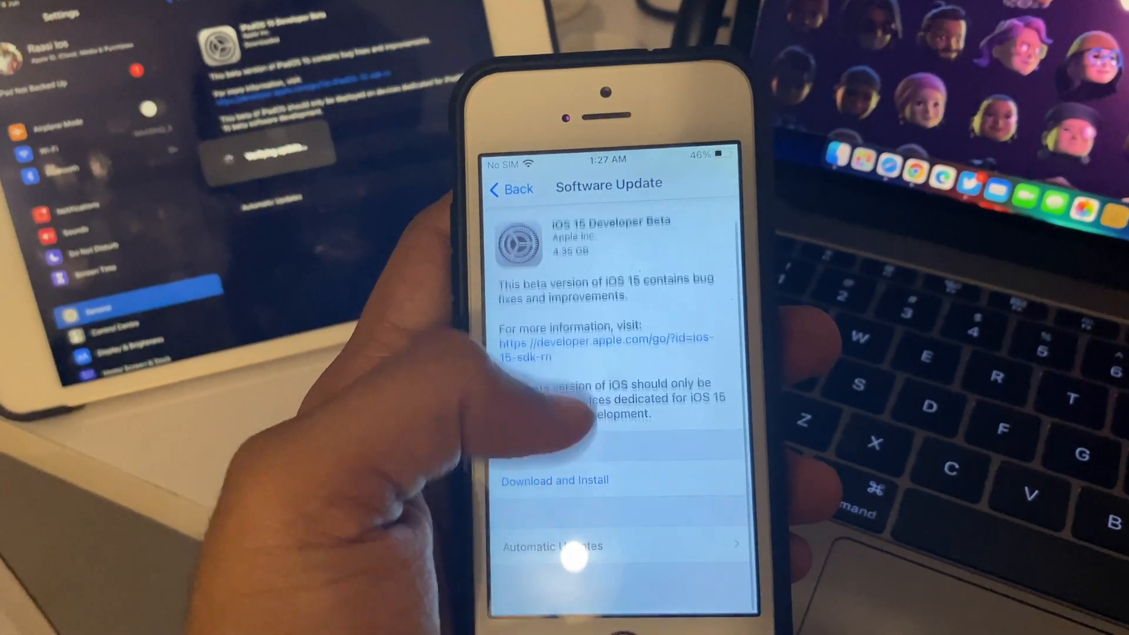
click(554, 480)
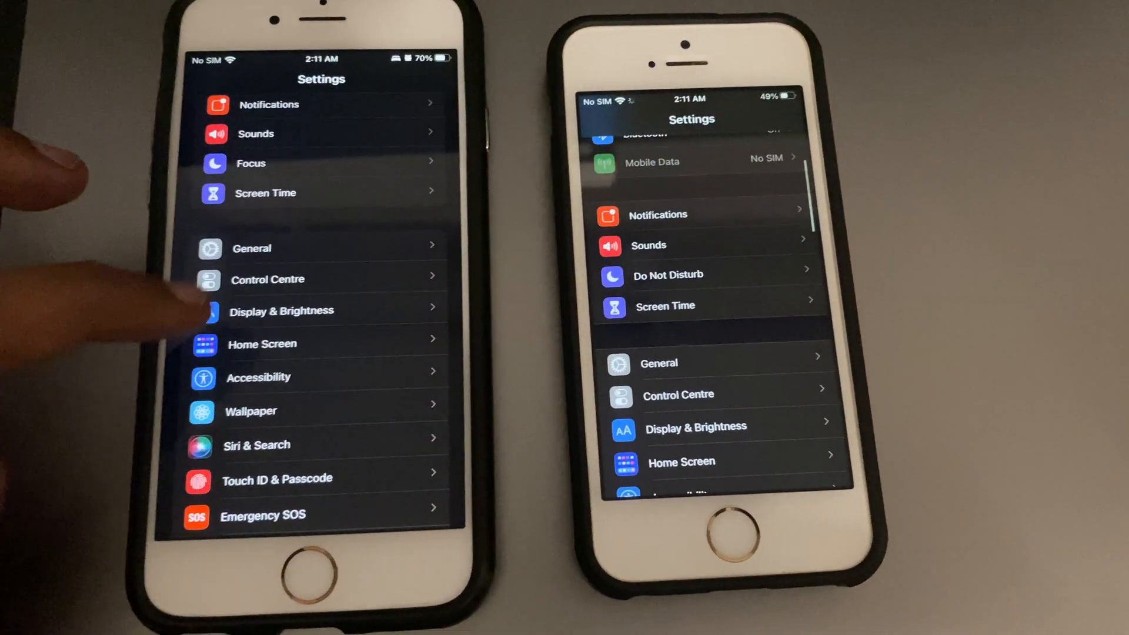
scroll(down, 3)
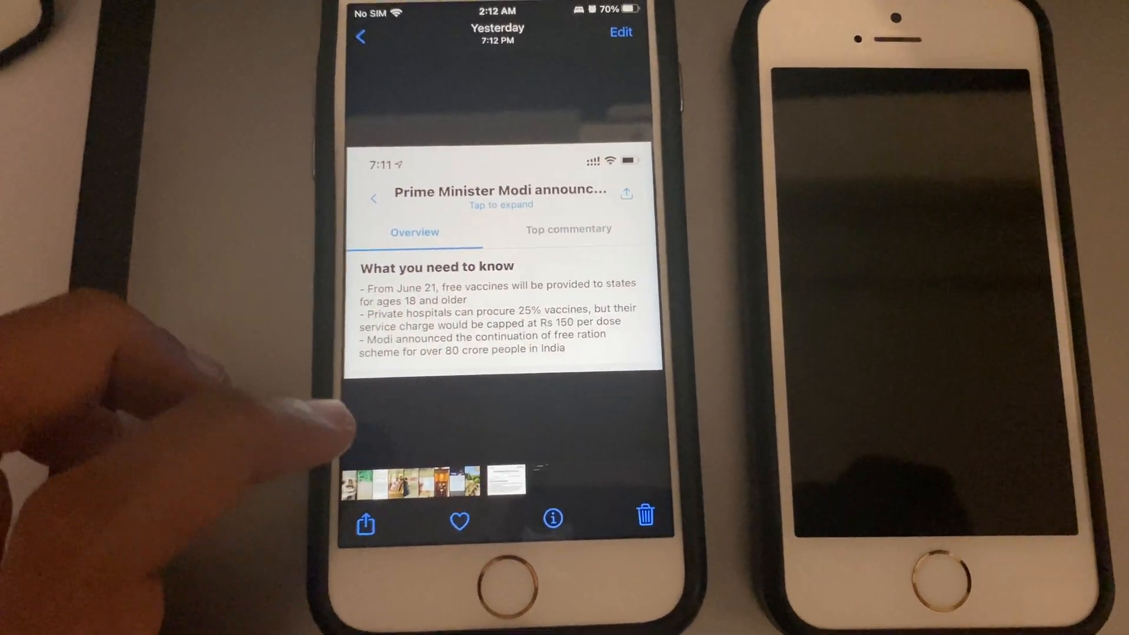
click(552, 517)
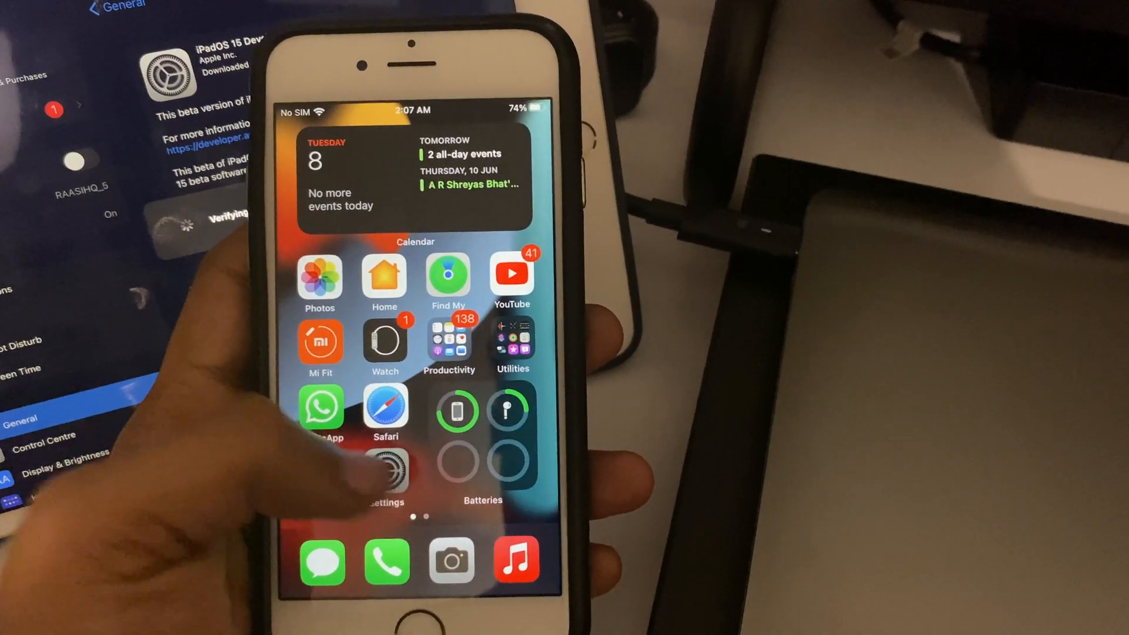
Step: Create the Personal focus with time-sensitive notifications allowed, then return to the focus list
click(386, 469)
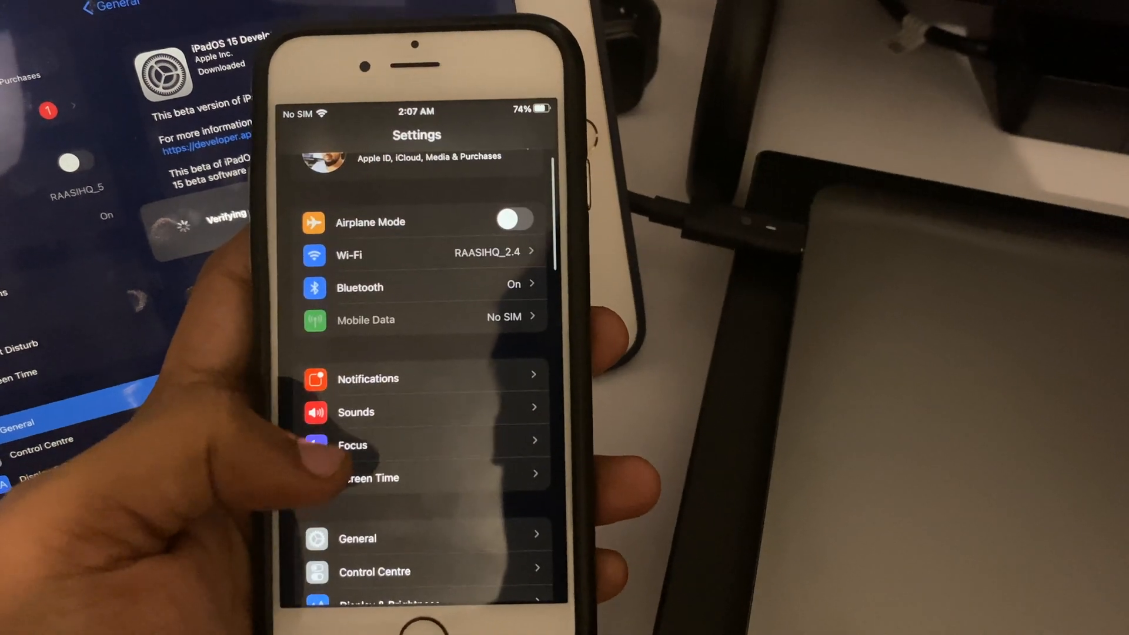
click(353, 444)
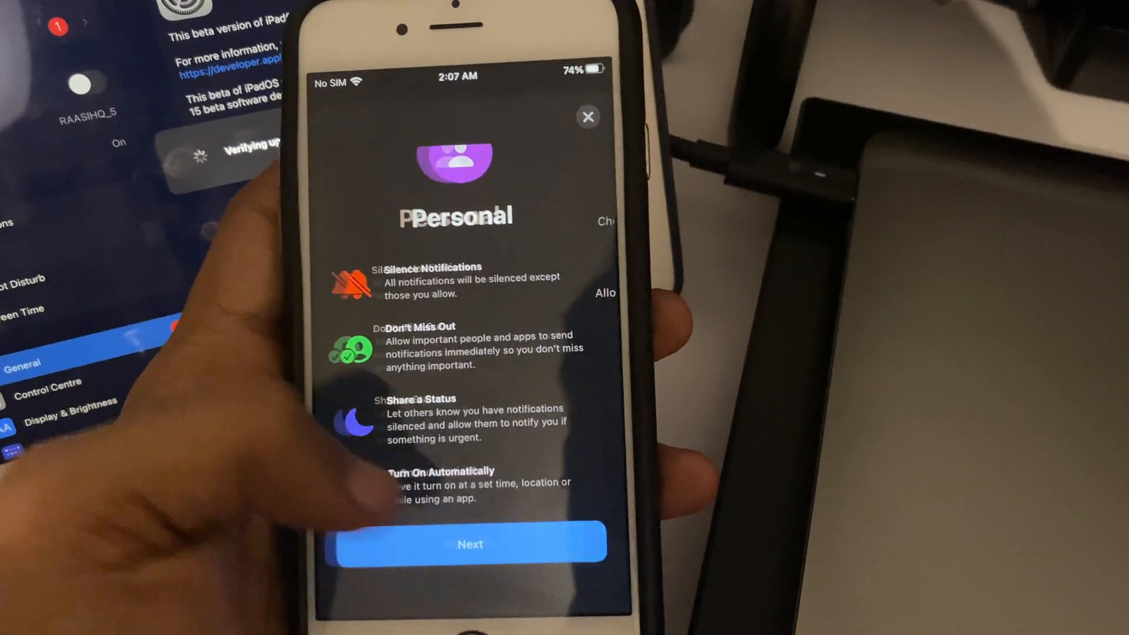
click(469, 543)
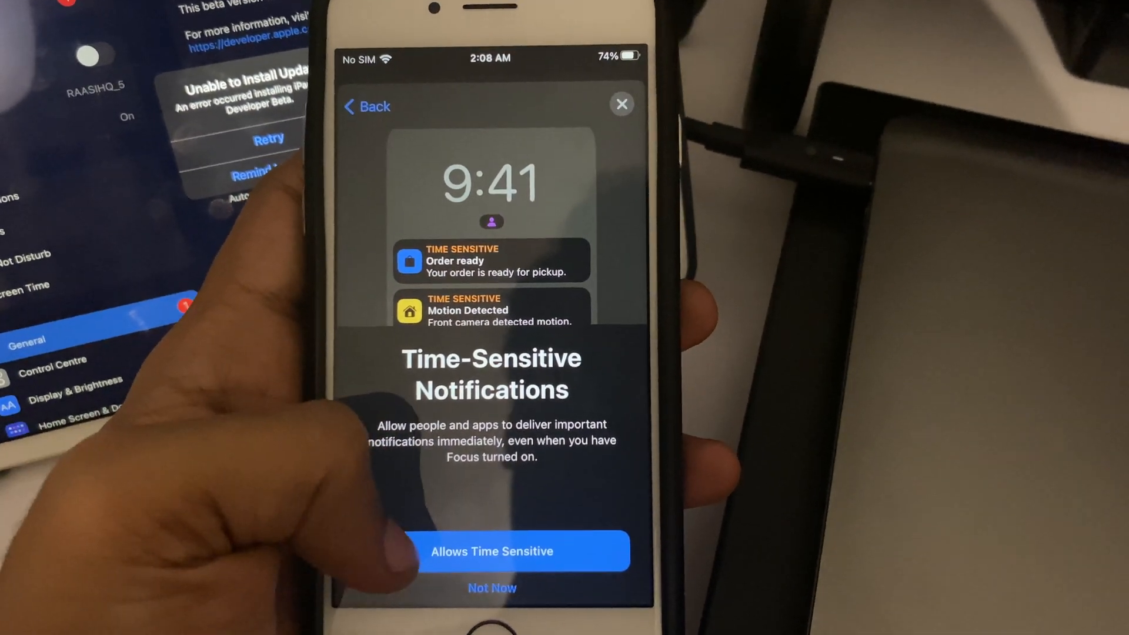
click(491, 550)
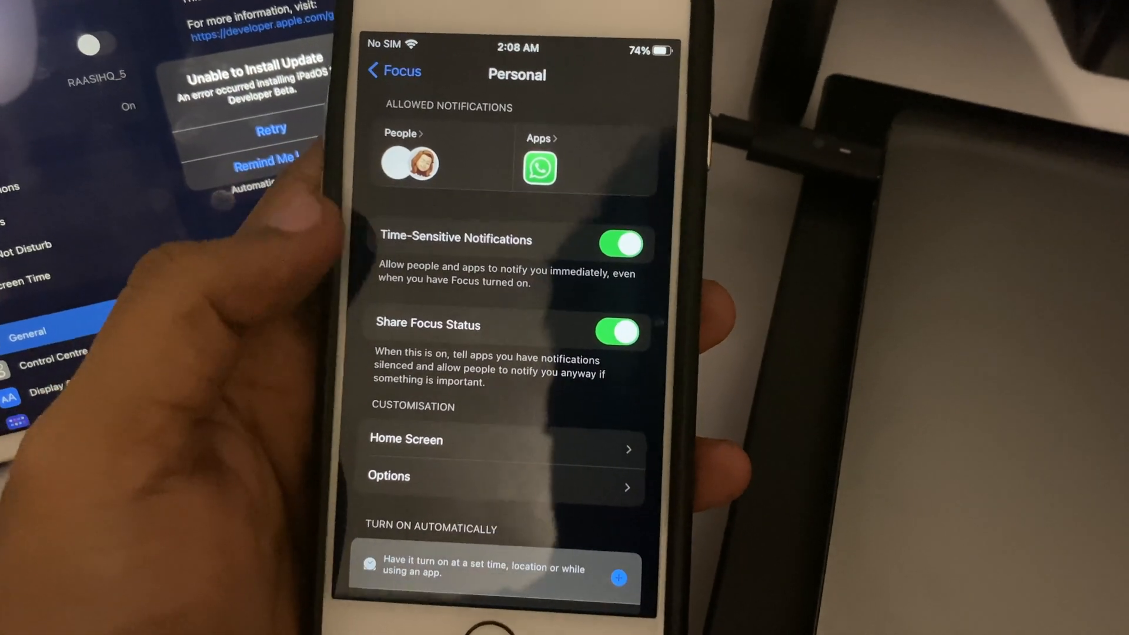
click(395, 71)
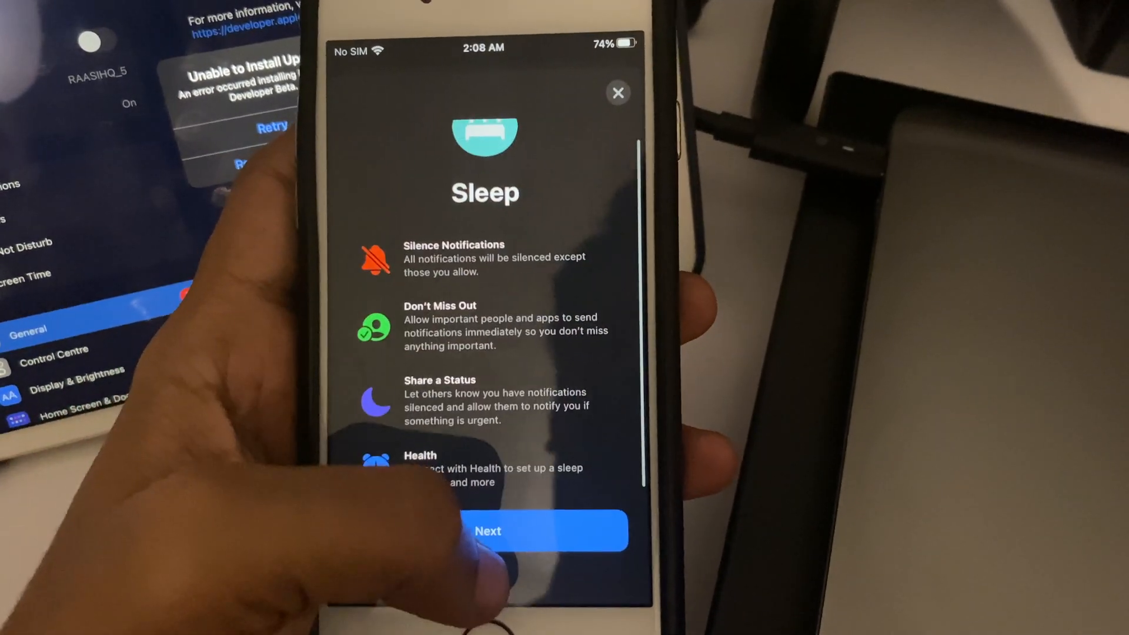
Step: Continue the Sleep focus setup to the 8-hour sleep goal screen
click(488, 531)
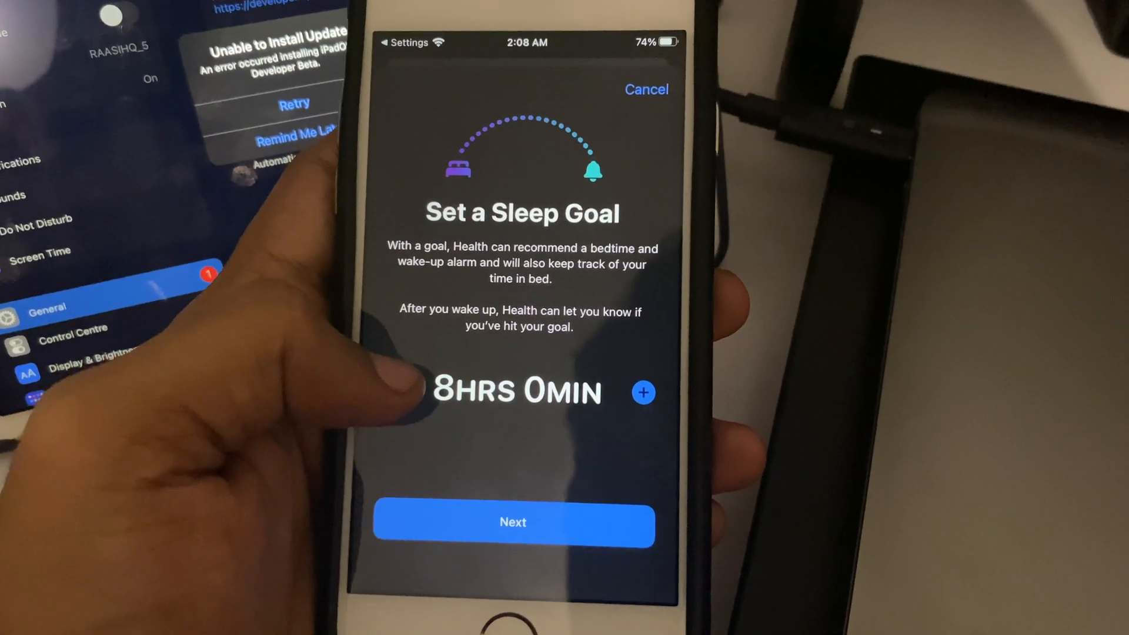
Step: Accept the 8-hour goal and save a weekday schedule: 12:05 AM bedtime, 7:35 AM wake
click(513, 523)
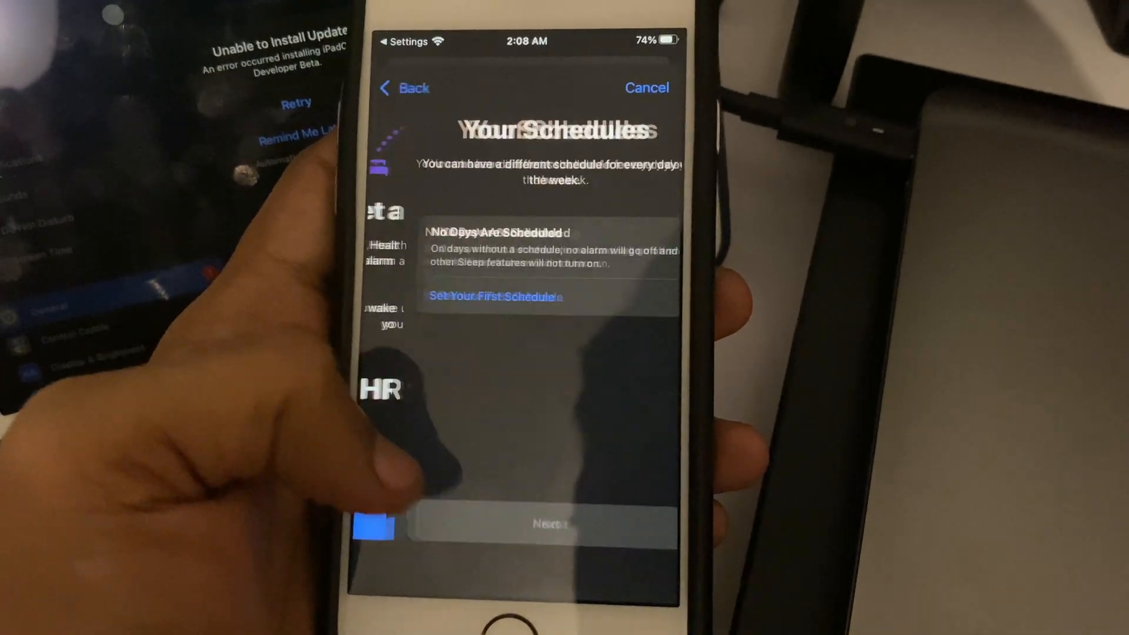
click(495, 297)
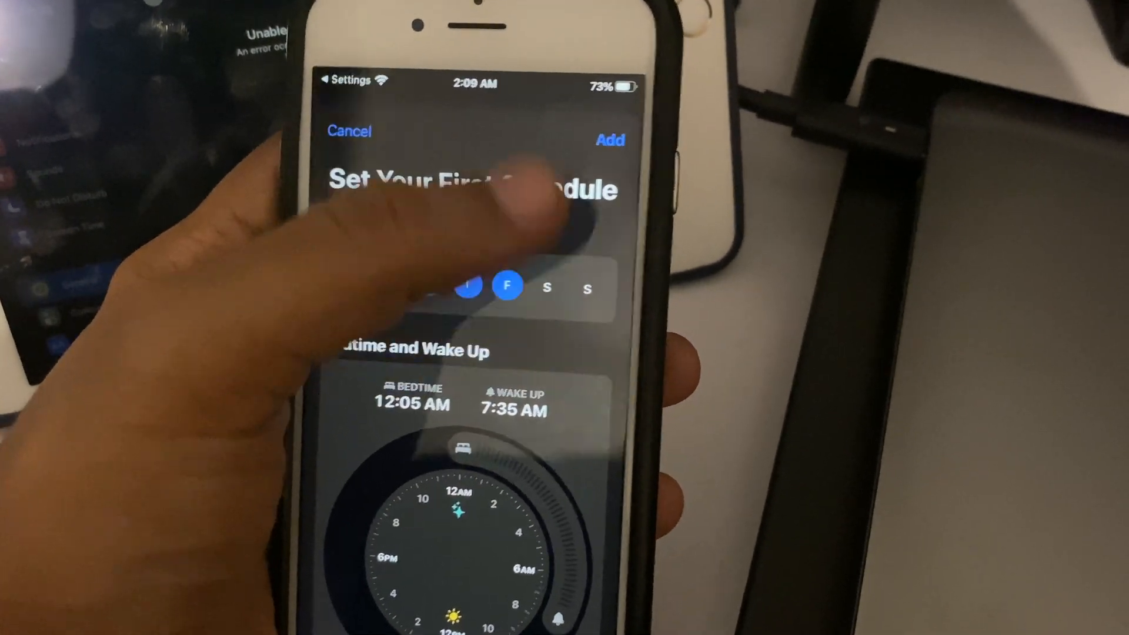
click(609, 140)
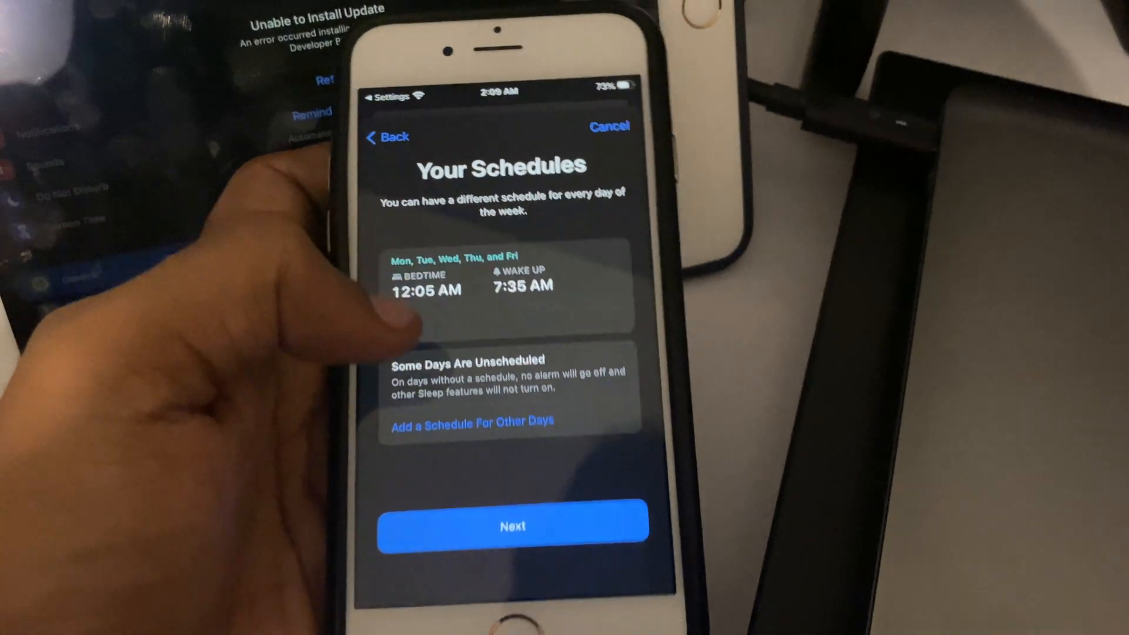
Step: Finish sleep setup with Sleep Mode, 30-minute wind down, shortcuts and watch sleep tracking
click(513, 525)
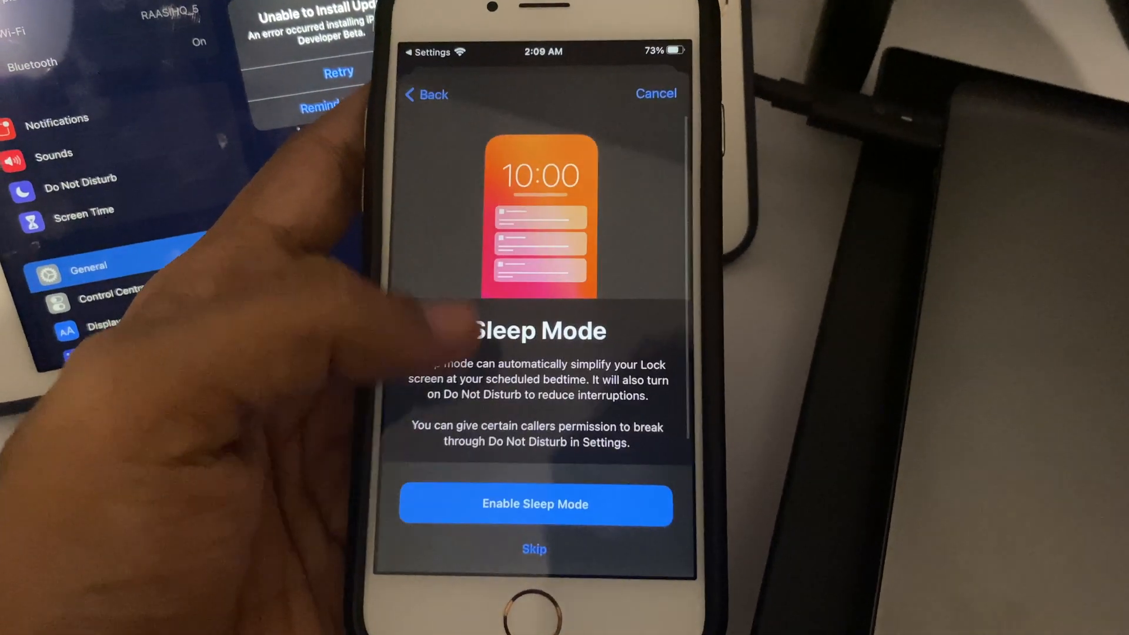
click(535, 505)
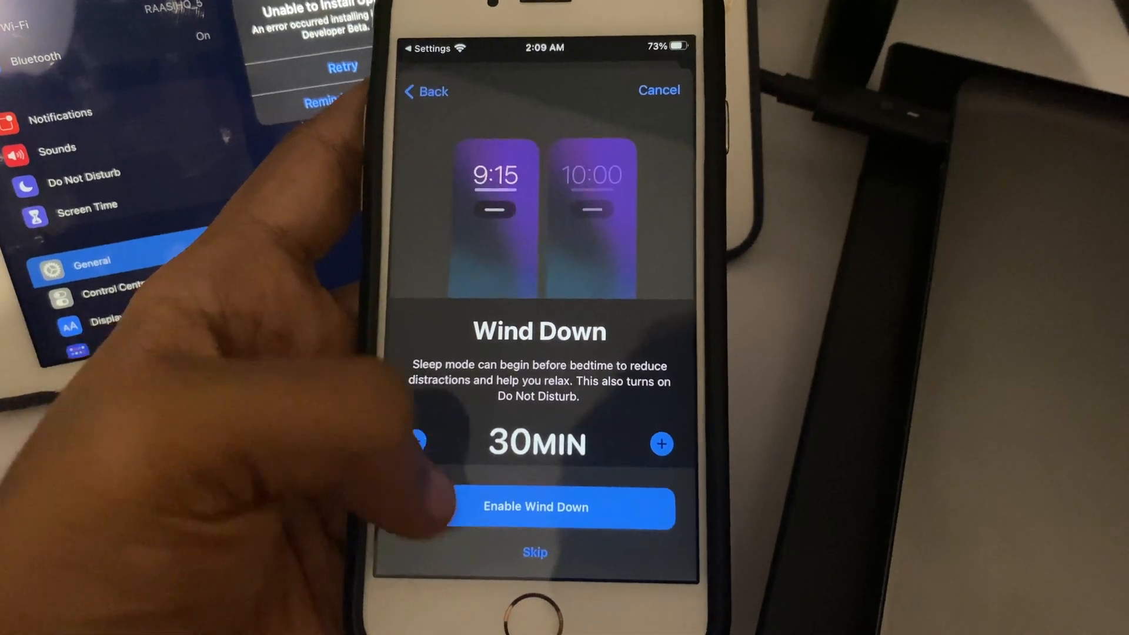
click(535, 507)
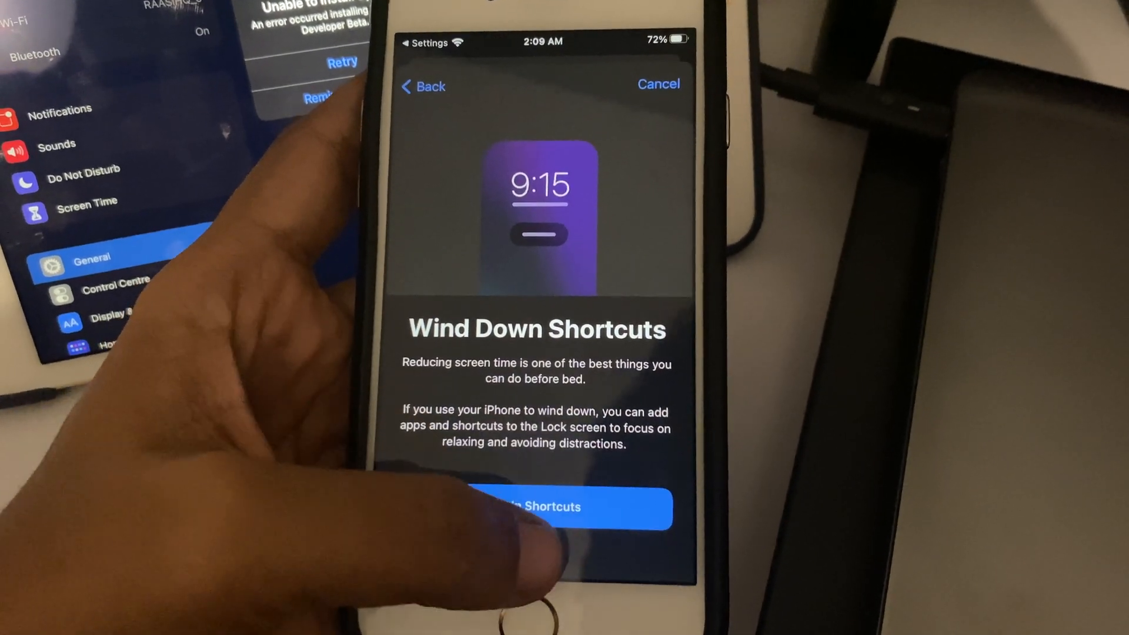
click(536, 507)
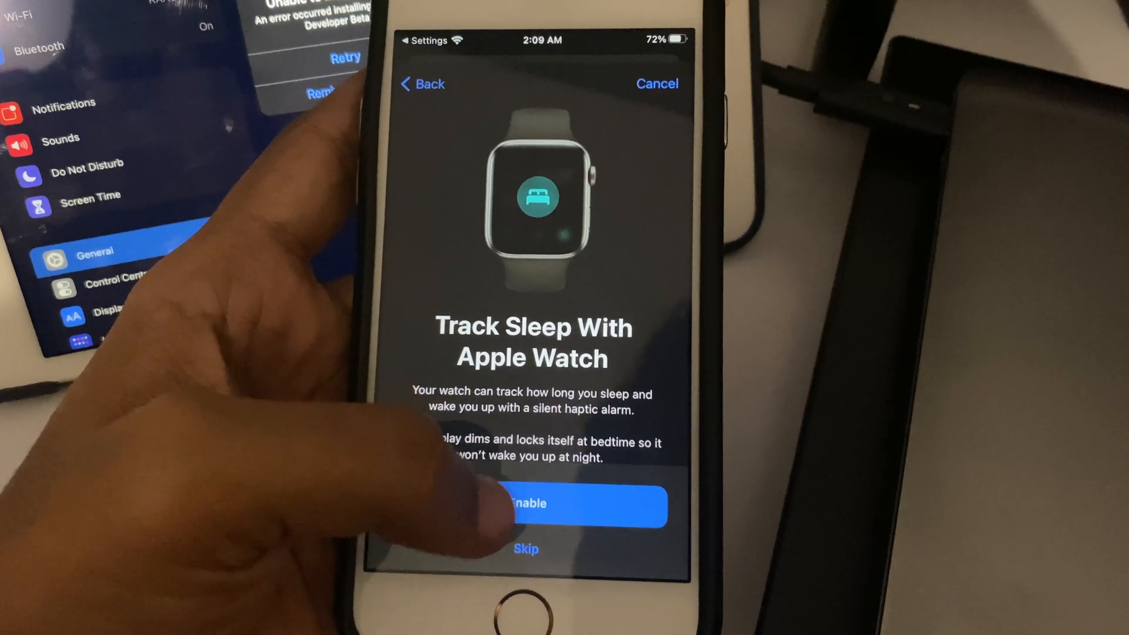
click(533, 503)
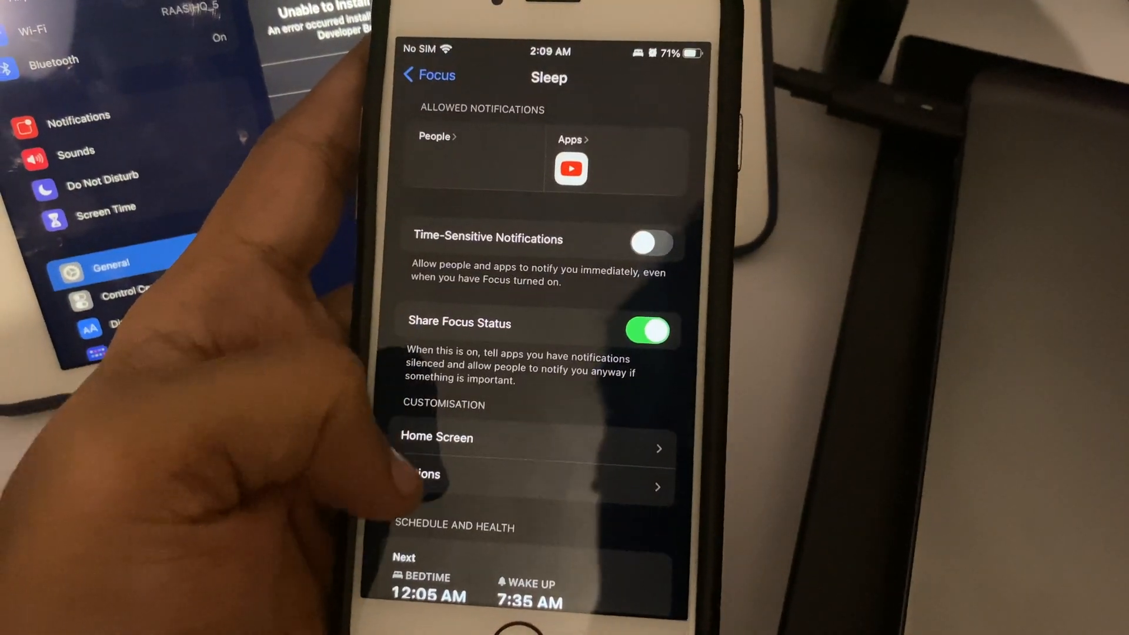
Step: Set up the Work Focus, allowing notifications from Calendar and Clock
click(429, 74)
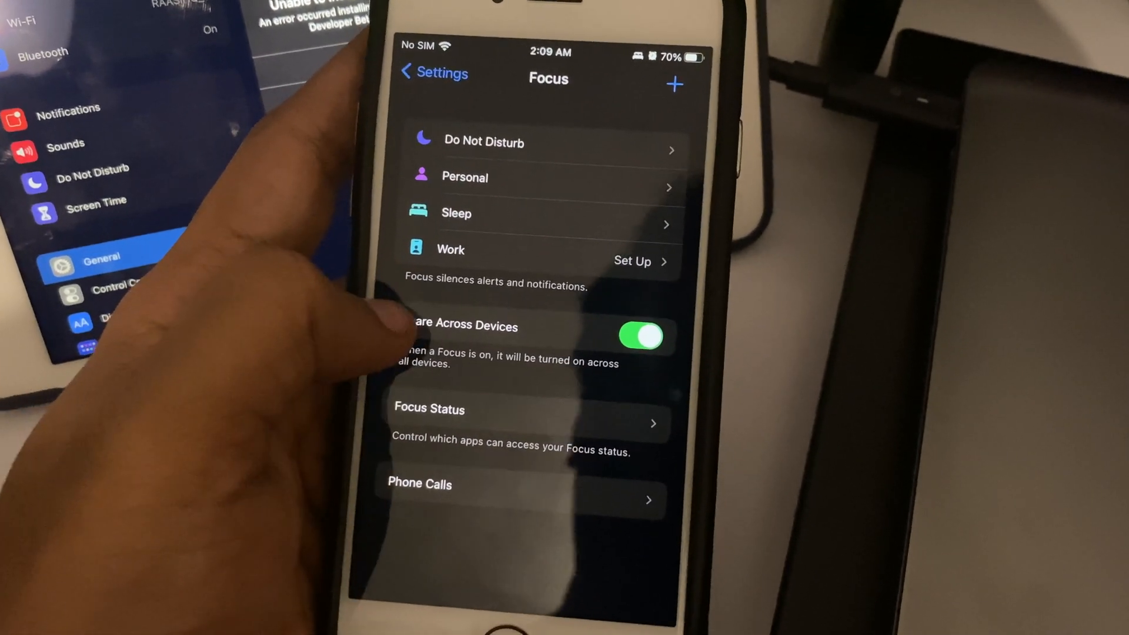
click(632, 261)
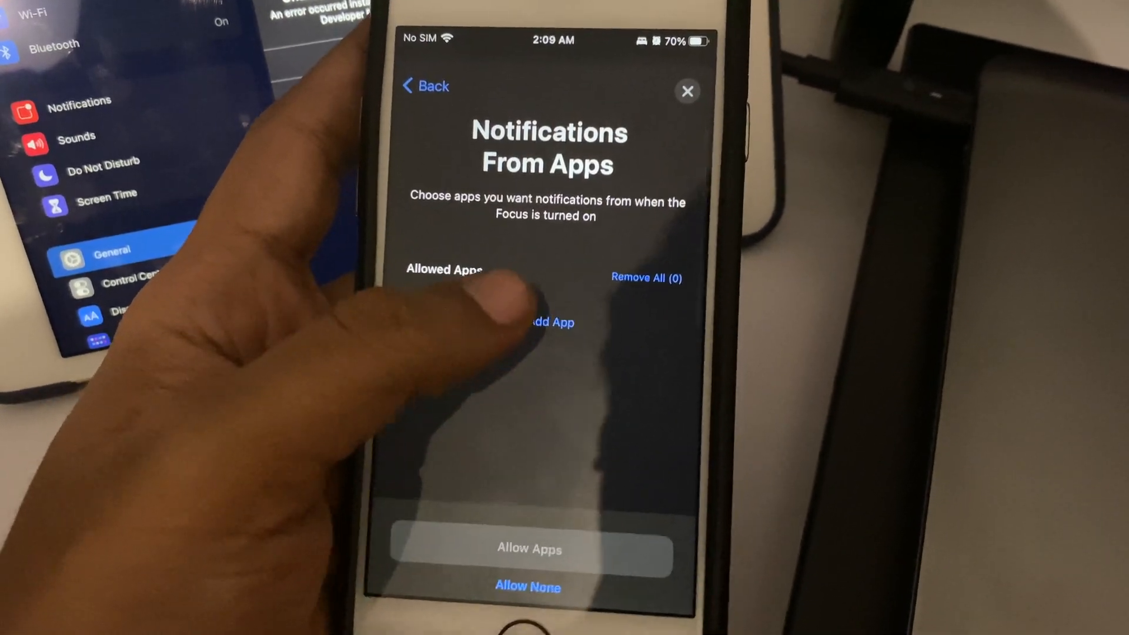
click(552, 322)
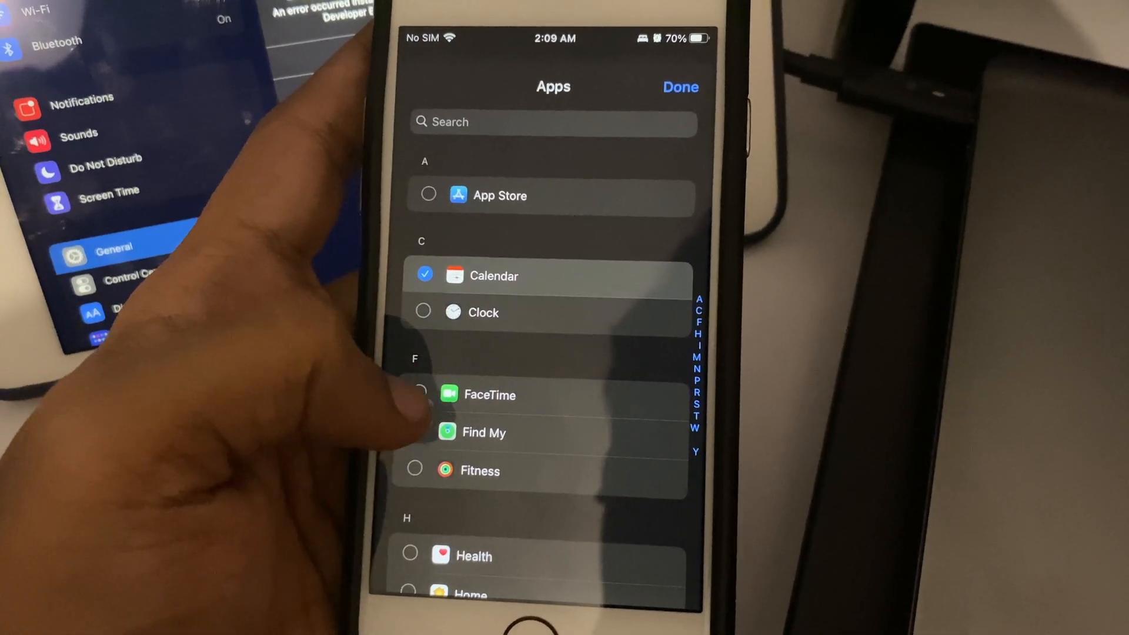
click(423, 311)
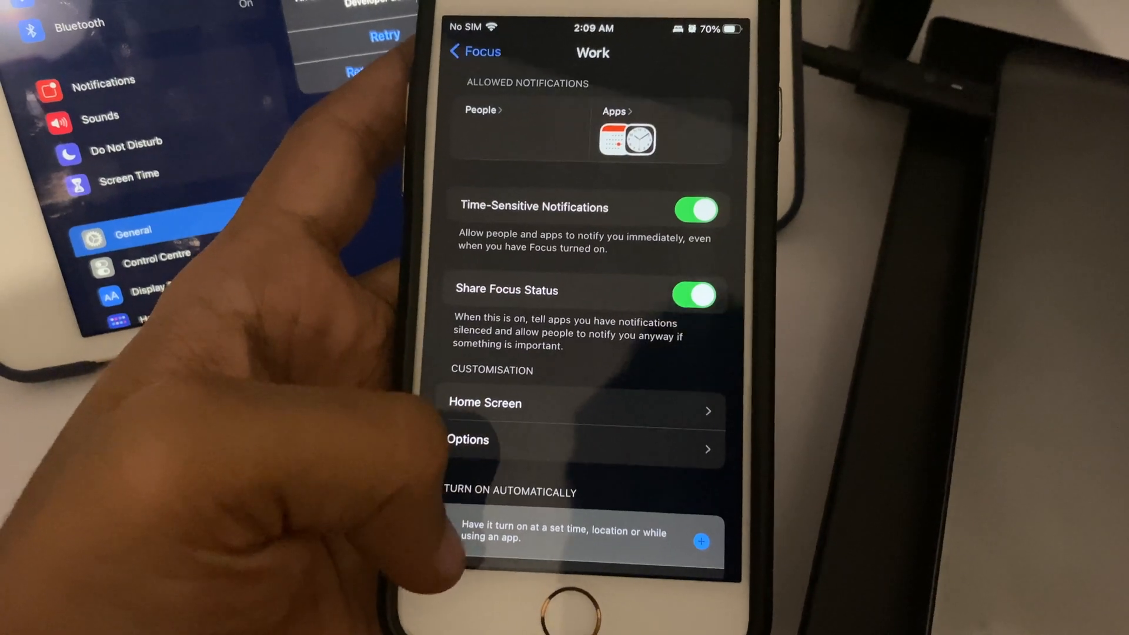
scroll(down, 3)
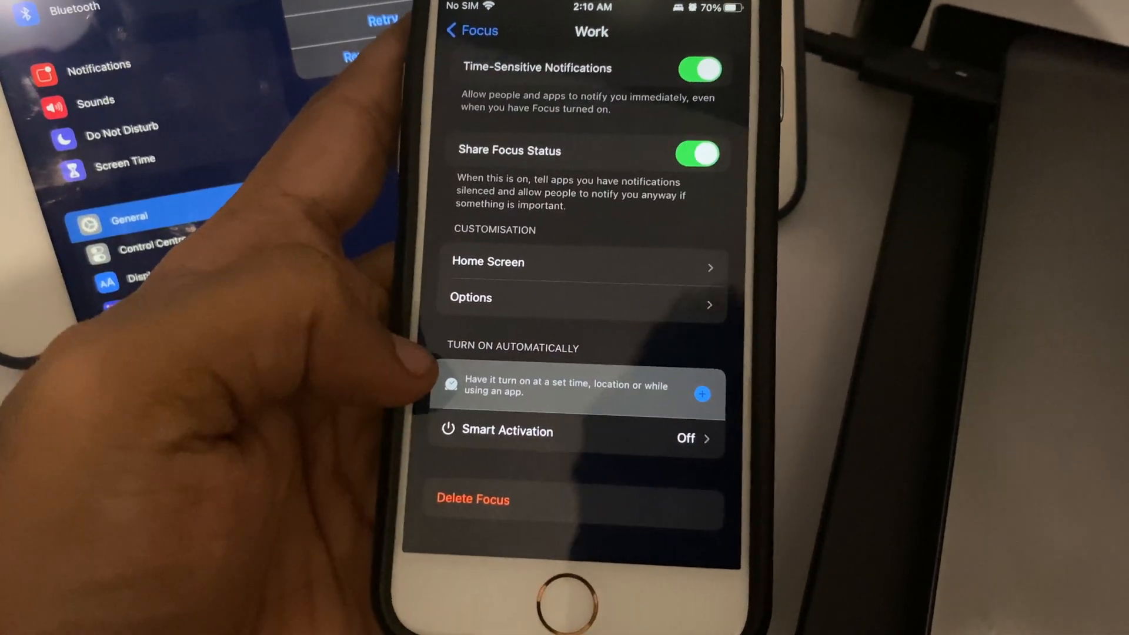
Step: Check the Focus phone call options, then return to the main Settings list
click(471, 30)
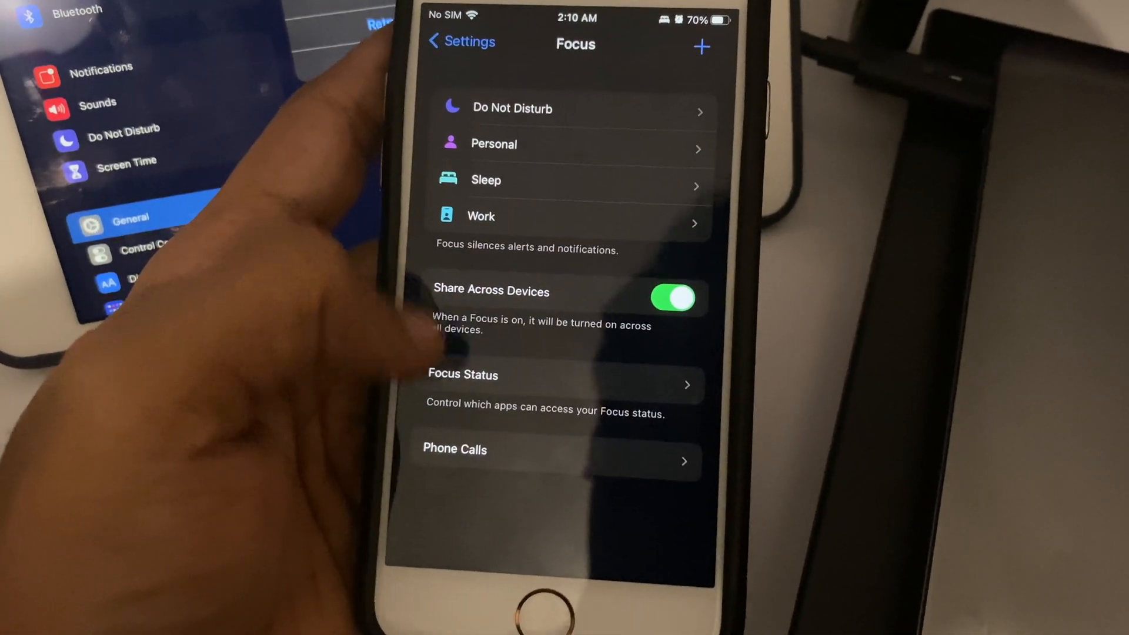
click(463, 374)
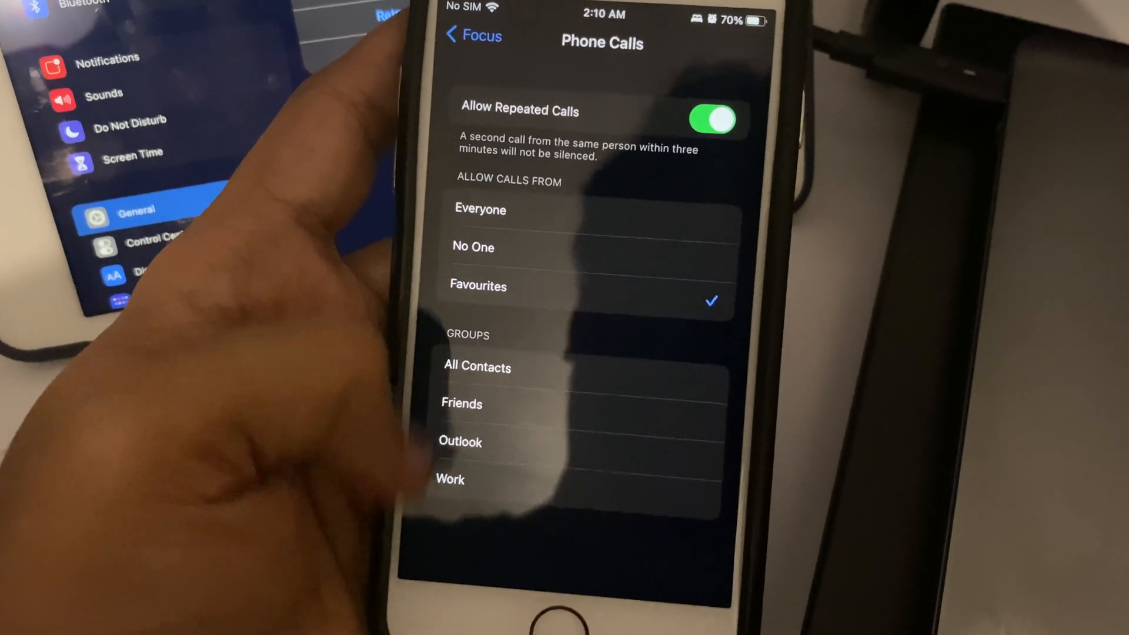
click(471, 35)
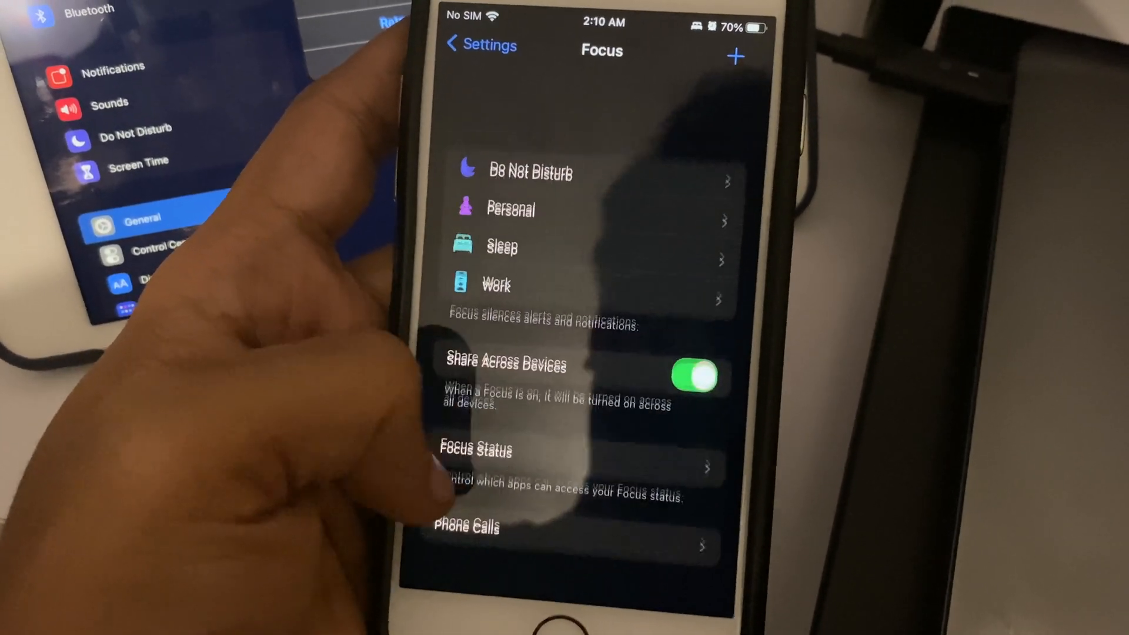
click(480, 45)
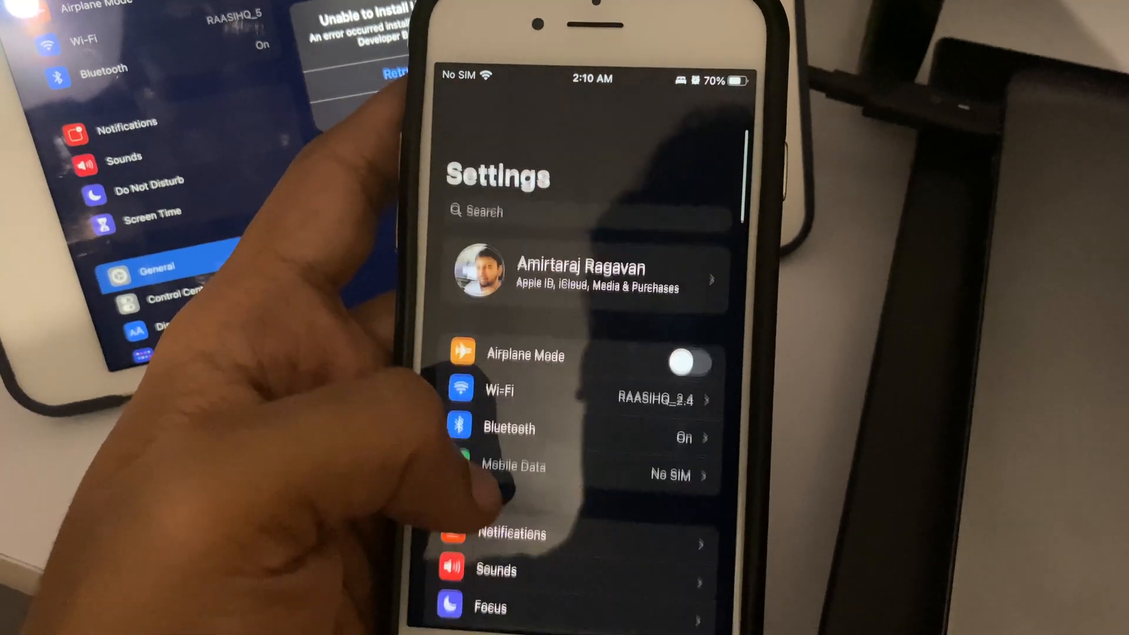
scroll(down, 3)
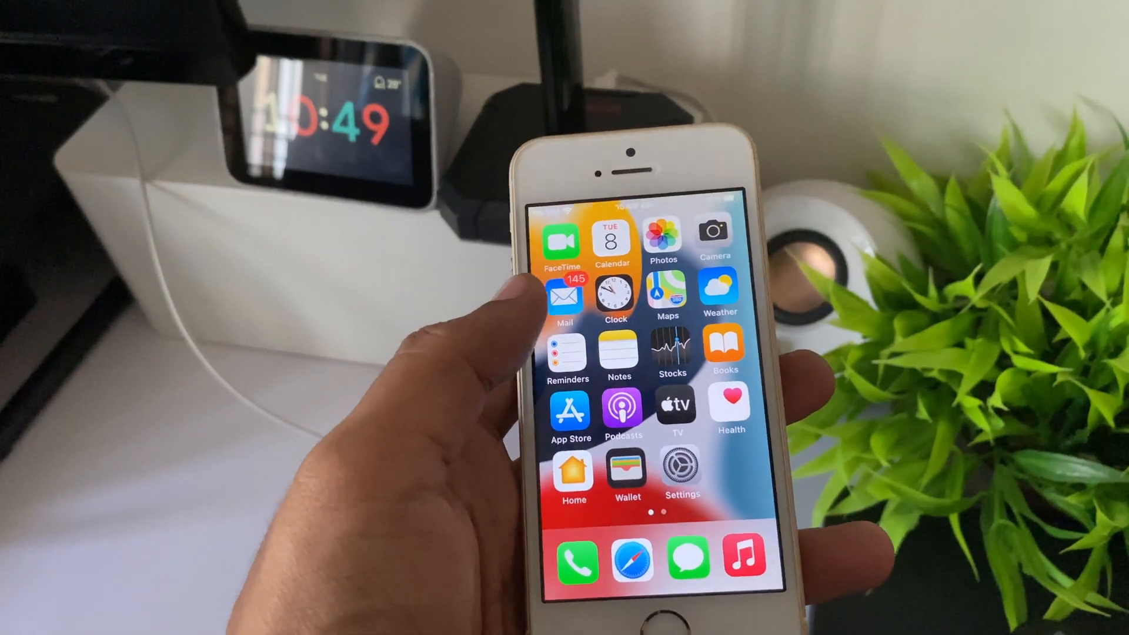
Step: FaceTime video-call the other iPhone and accept the incoming call on it
click(564, 243)
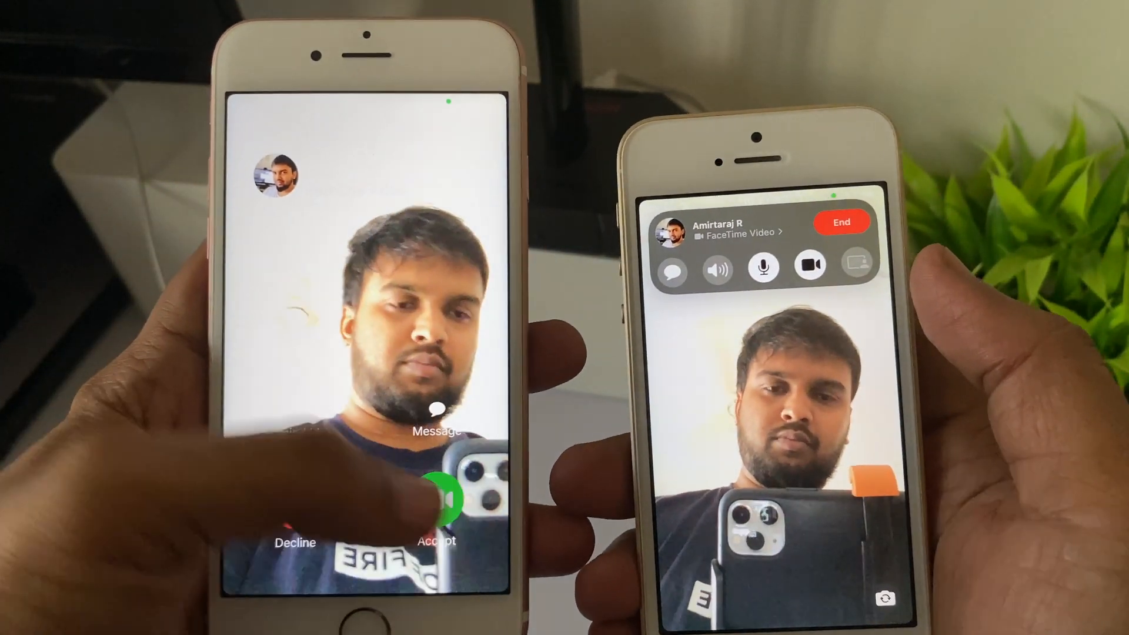
click(437, 501)
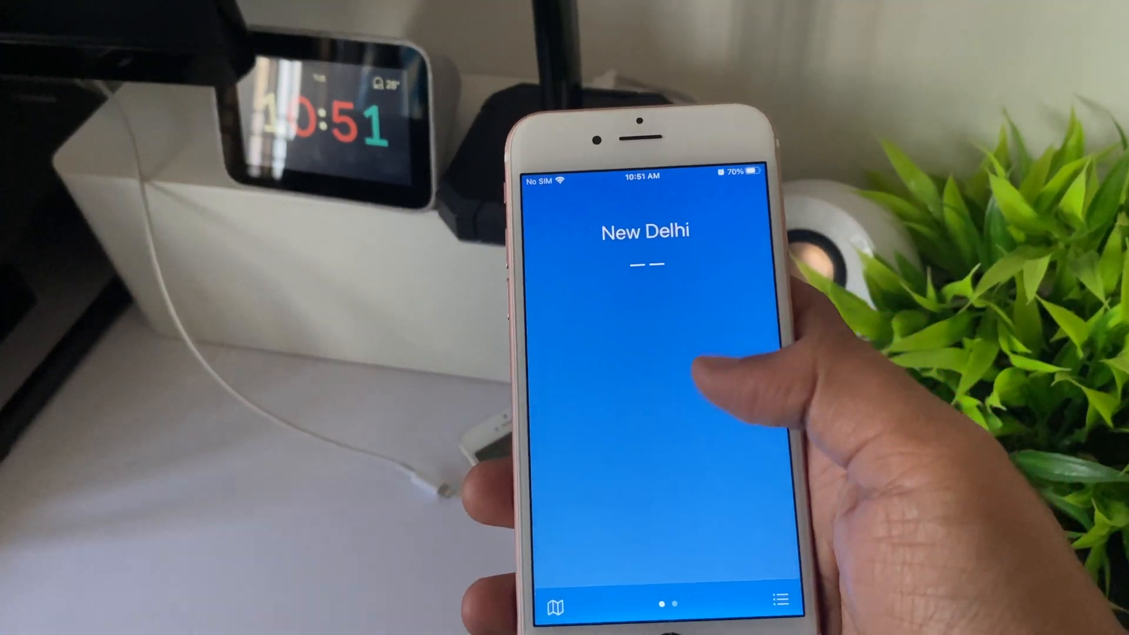
Step: Scroll through Mysuru's hourly, 10-day, air quality, UV, wind and pressure cards, then go home
scroll(left, 3)
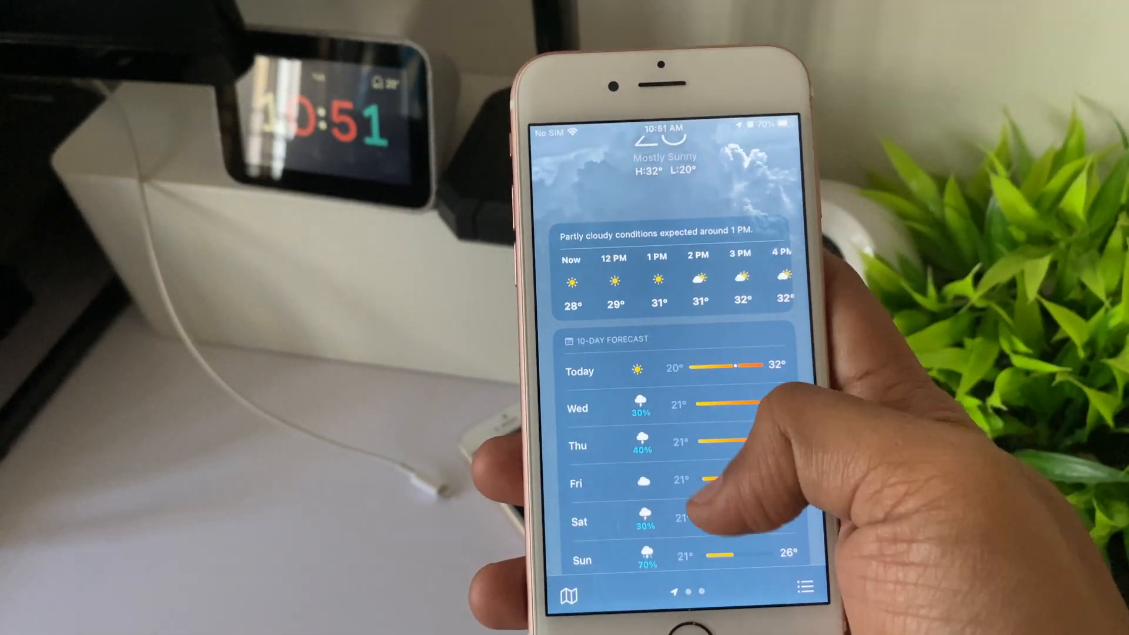
scroll(down, 3)
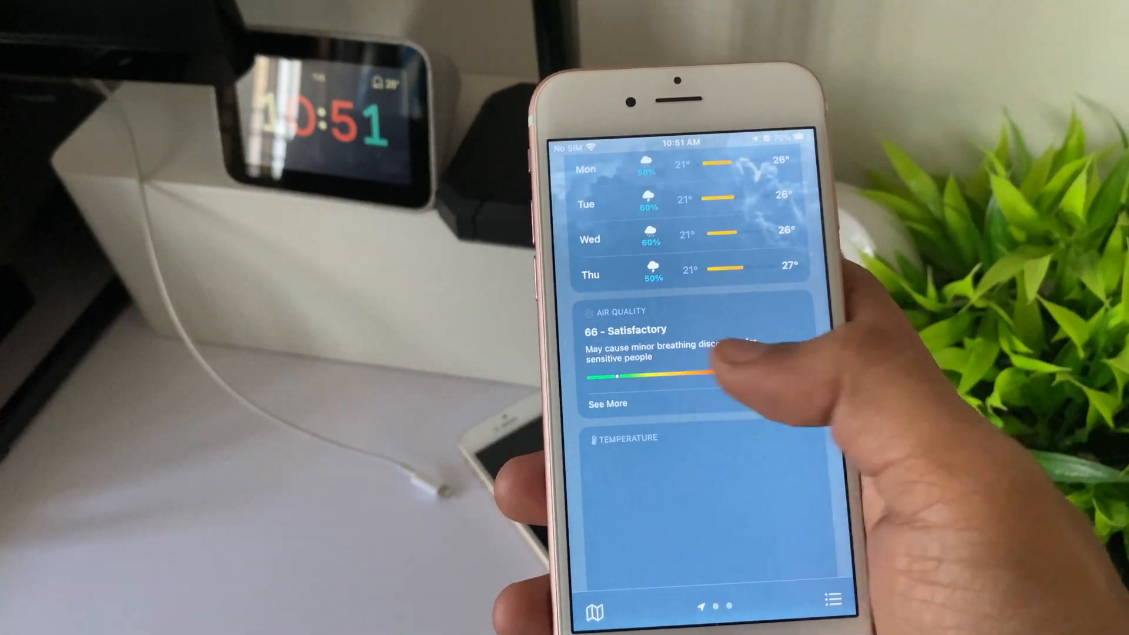
scroll(down, 3)
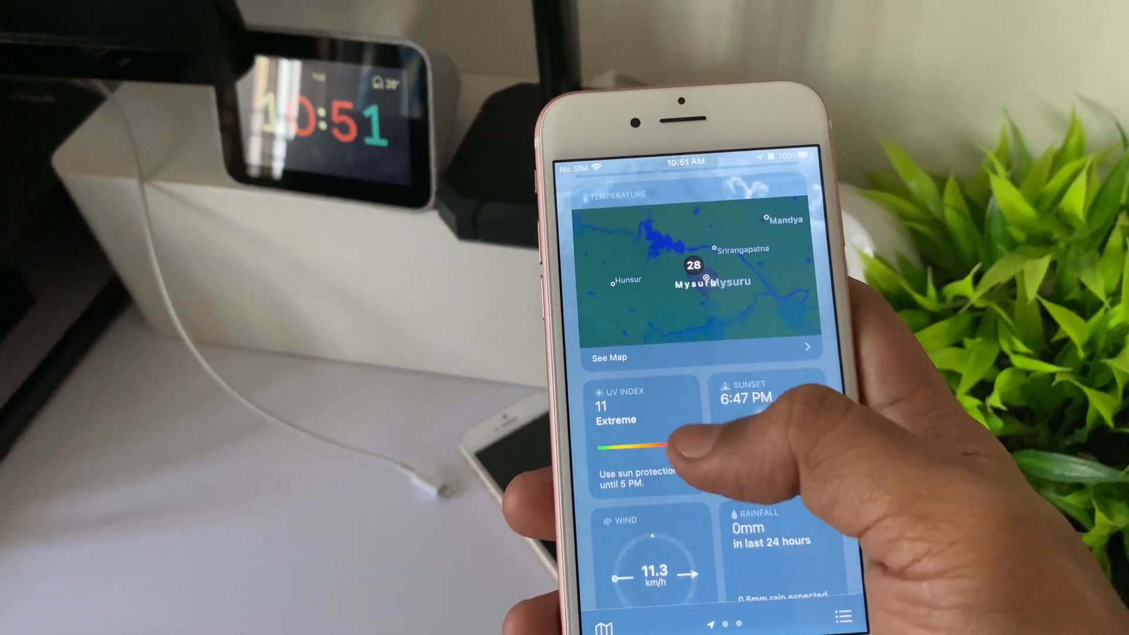
scroll(down, 3)
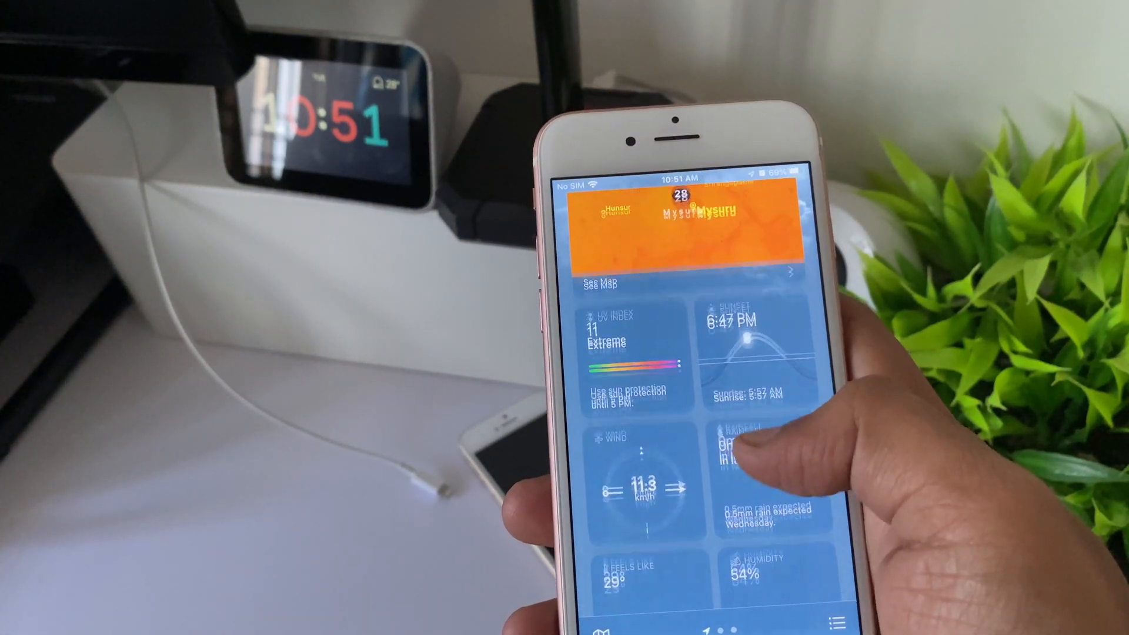
scroll(down, 3)
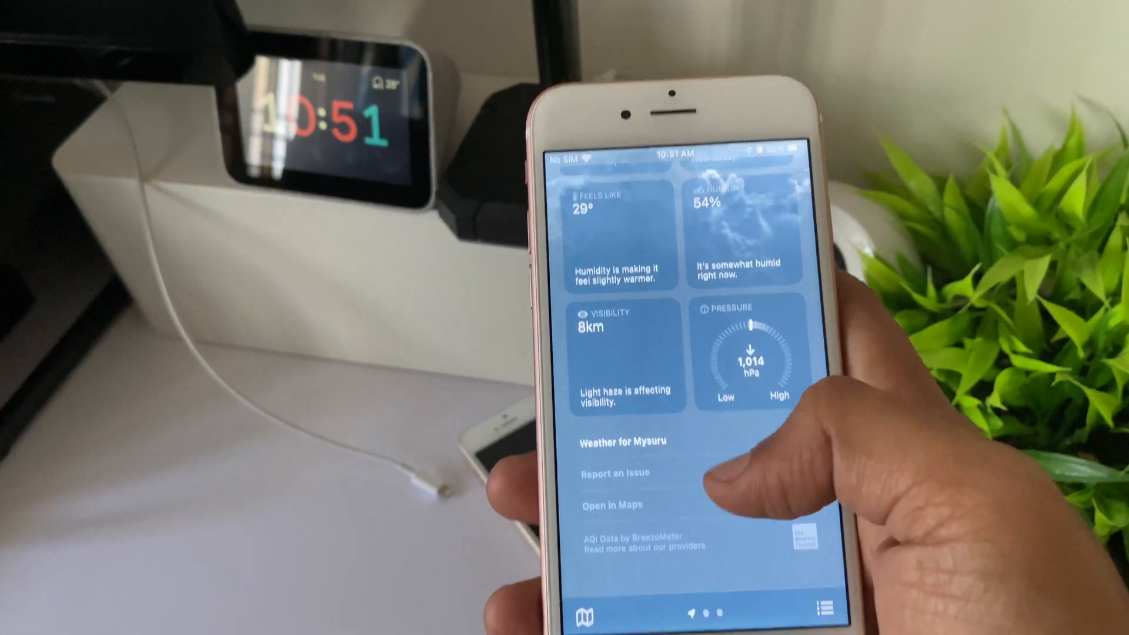
scroll(down, 3)
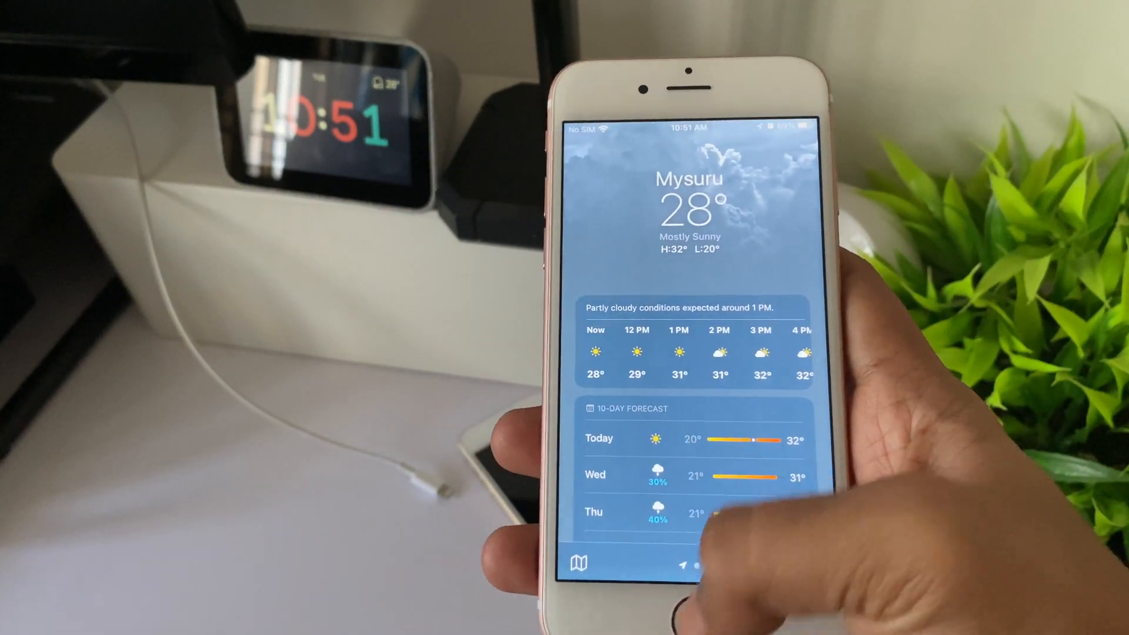
key(home)
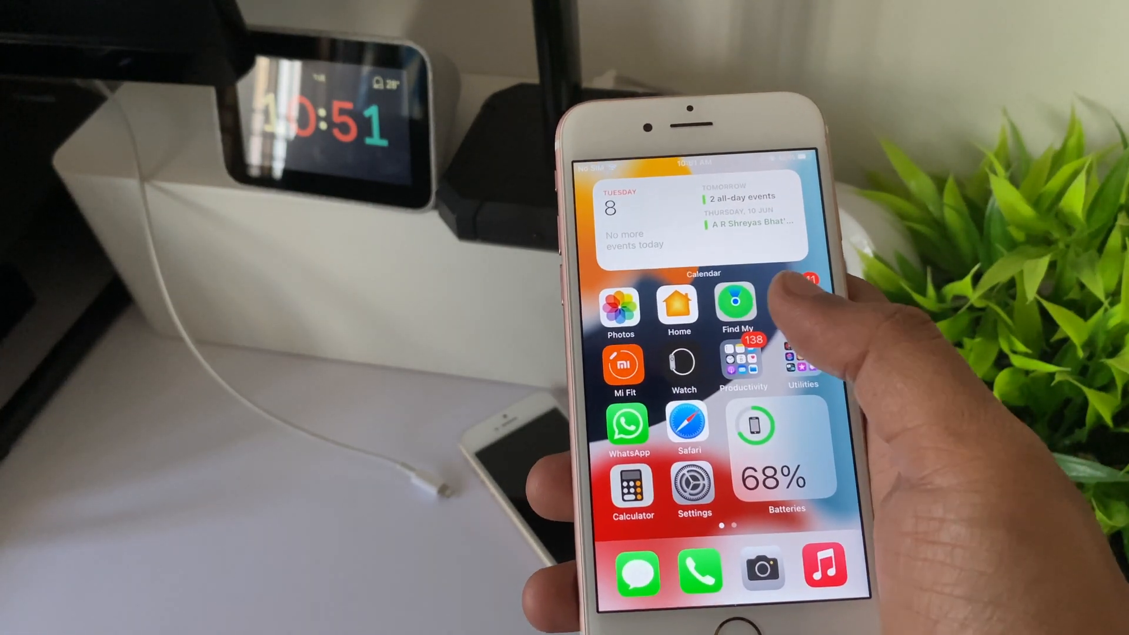
Step: Open Find My and switch to the Devices tab
click(734, 299)
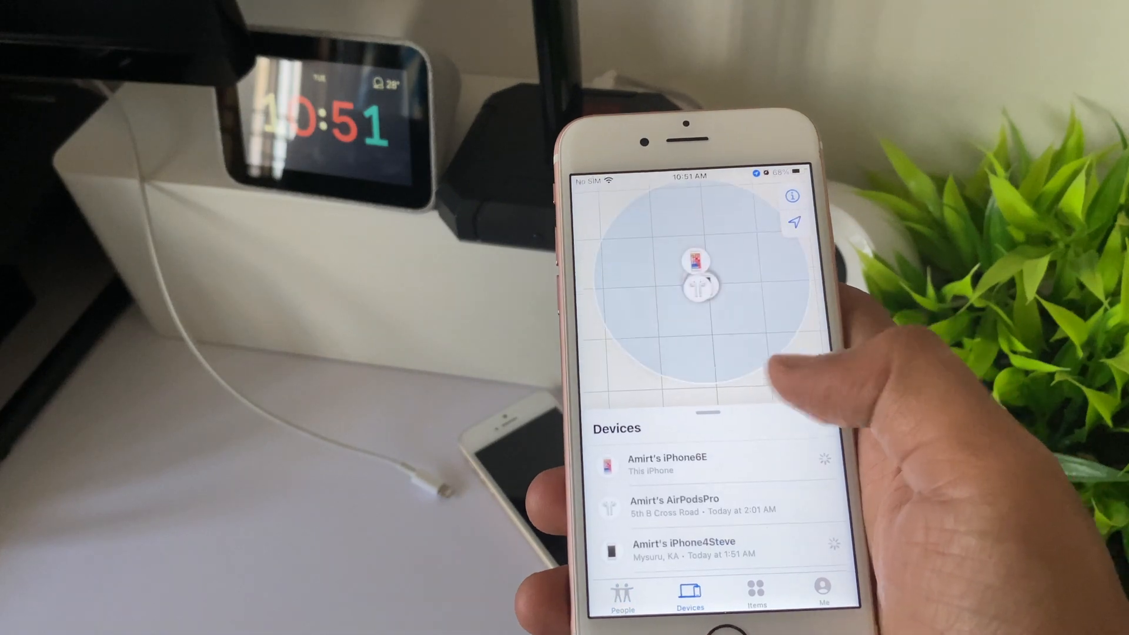
click(755, 597)
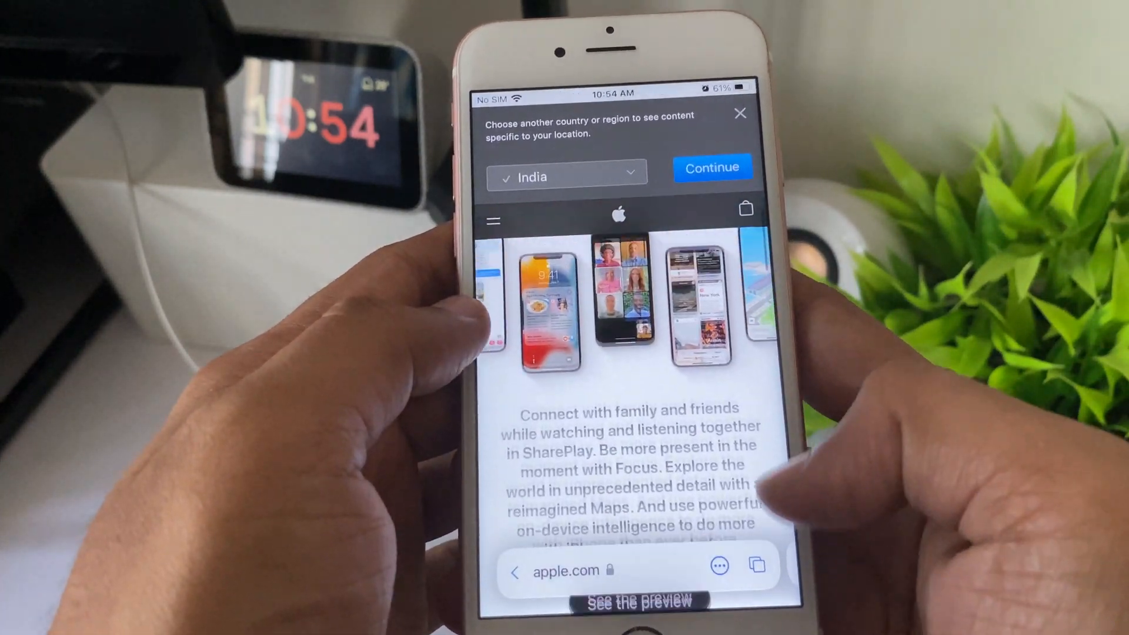
Step: Load Dolby Developer's iOS device support table in a new tab and scroll through it
scroll(down, 3)
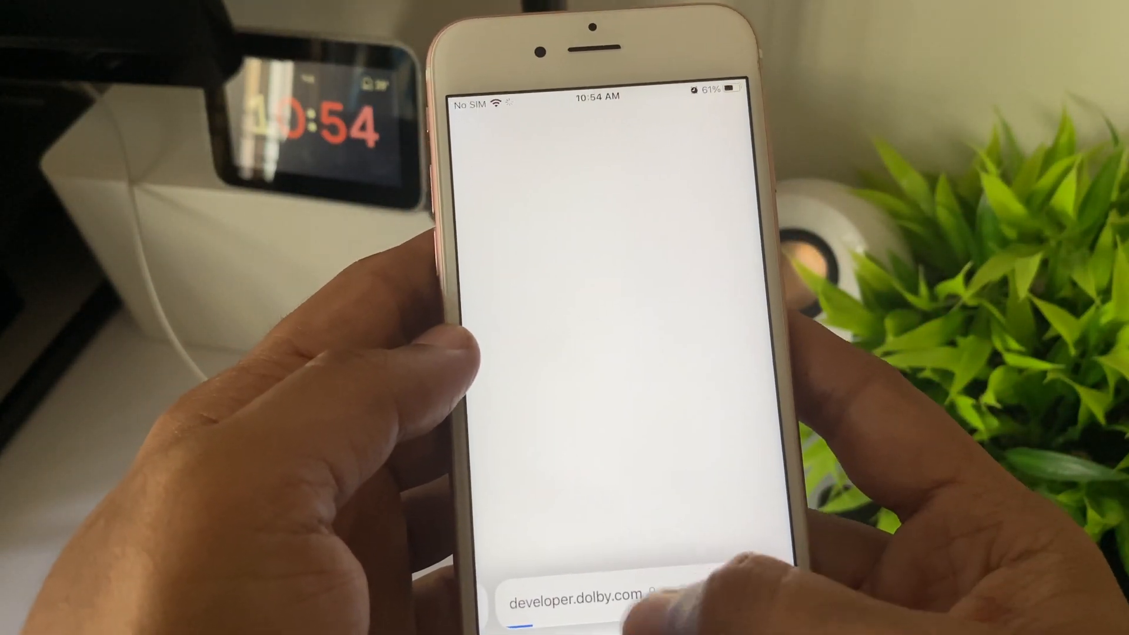
click(576, 601)
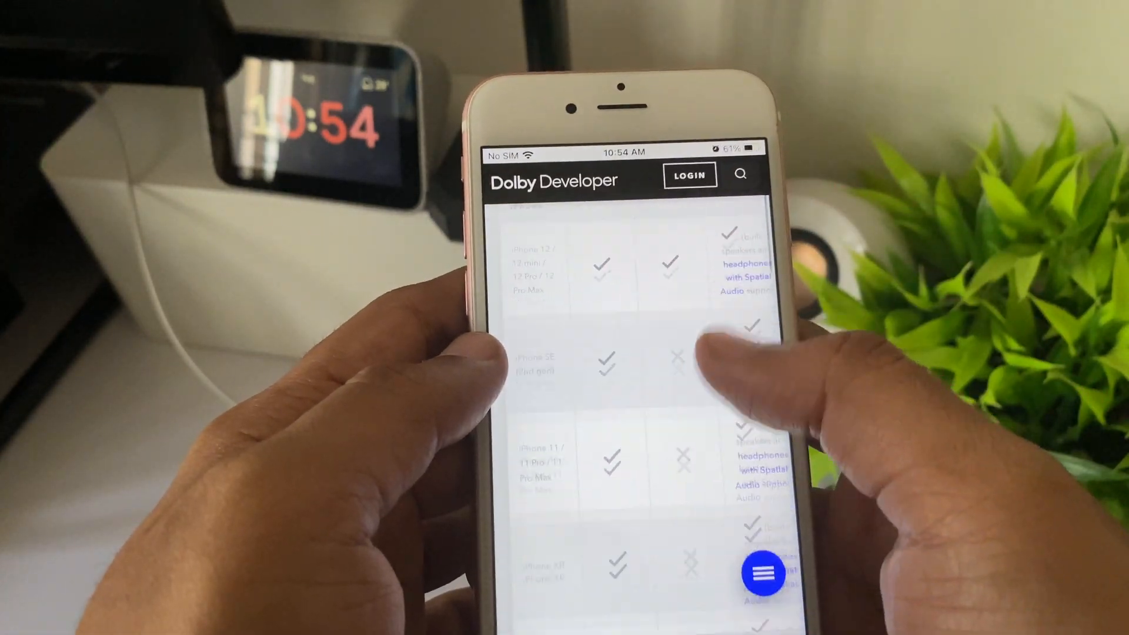
scroll(down, 3)
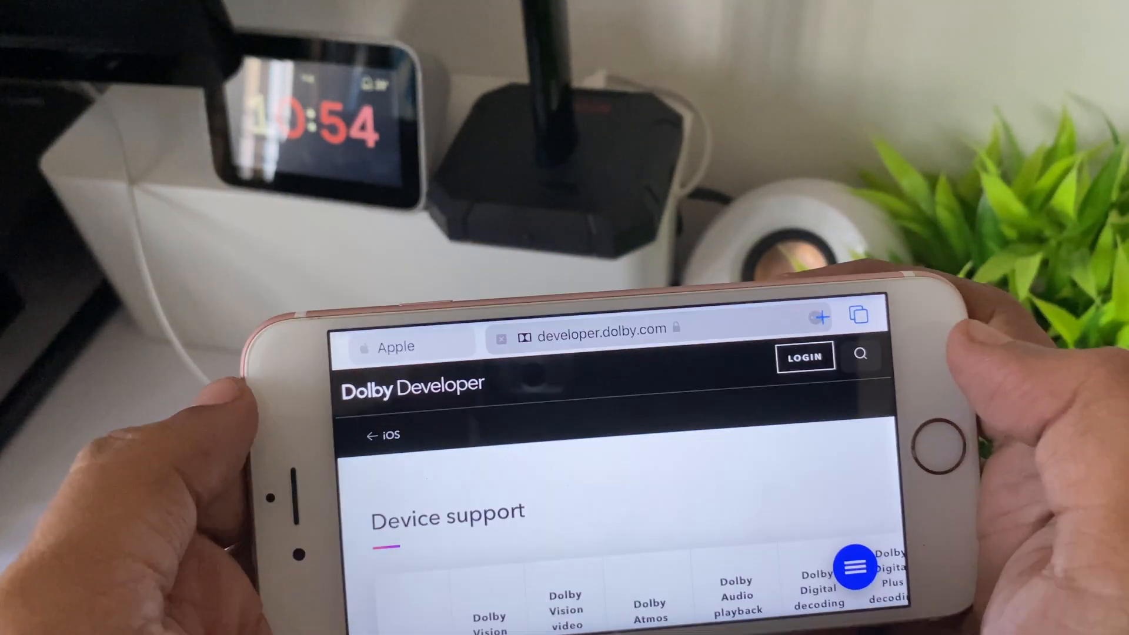
click(583, 328)
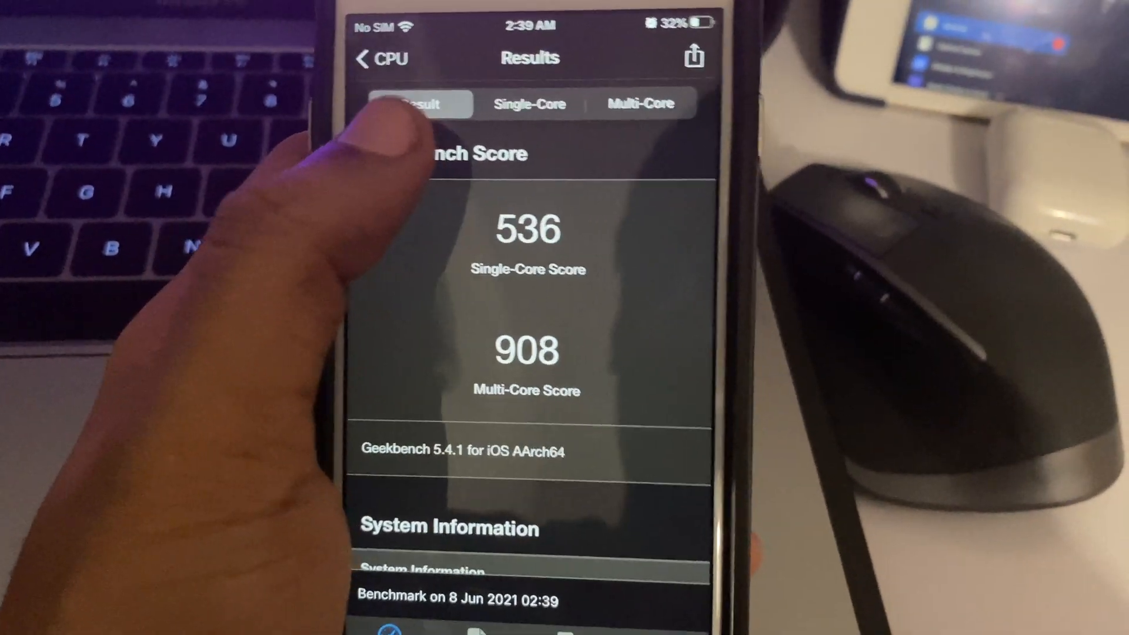
Step: Compare the 536 single-core score against other iPhones, then view the Multi-Core tab
click(529, 103)
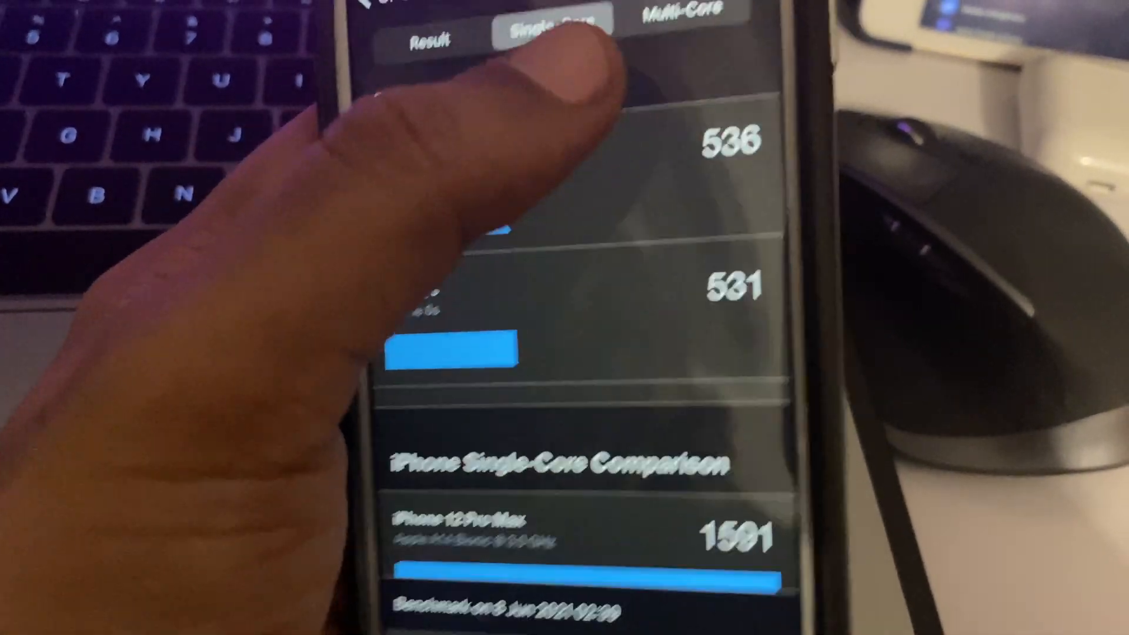
click(728, 105)
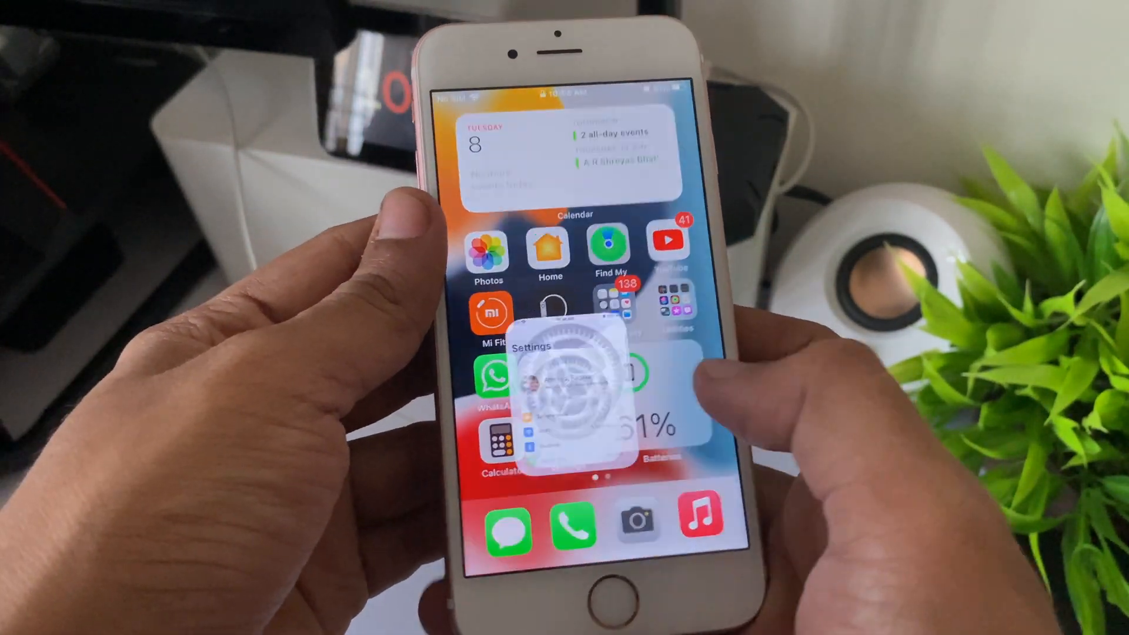
Step: Browse Settings > Wallpaper > Choose a New Wallpaper and its built-in wallpaper options
click(561, 381)
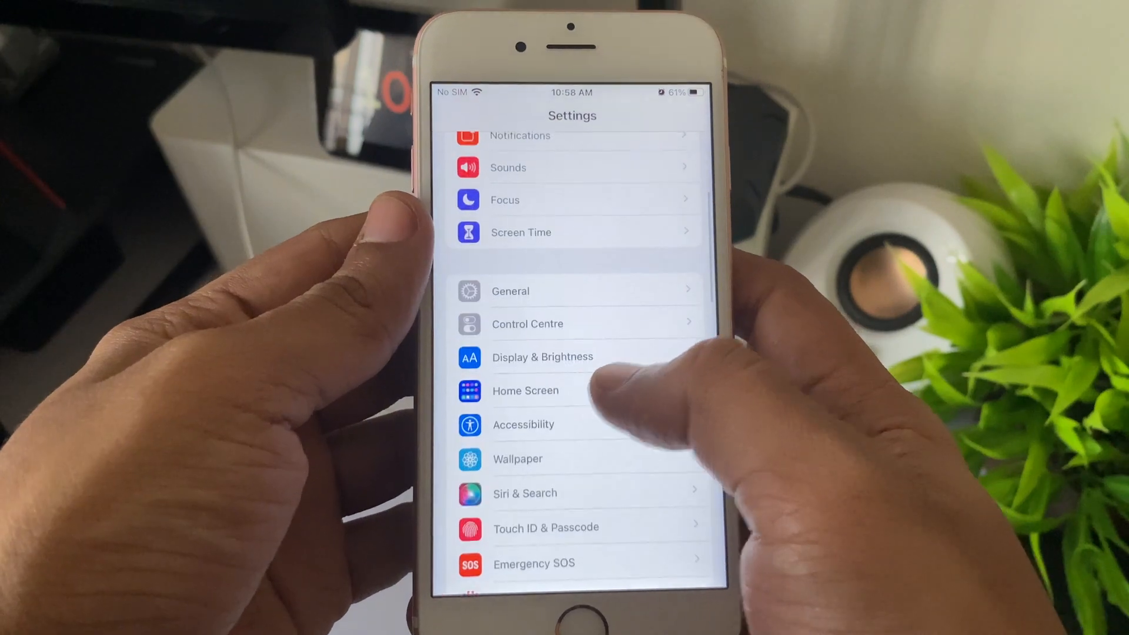
click(517, 458)
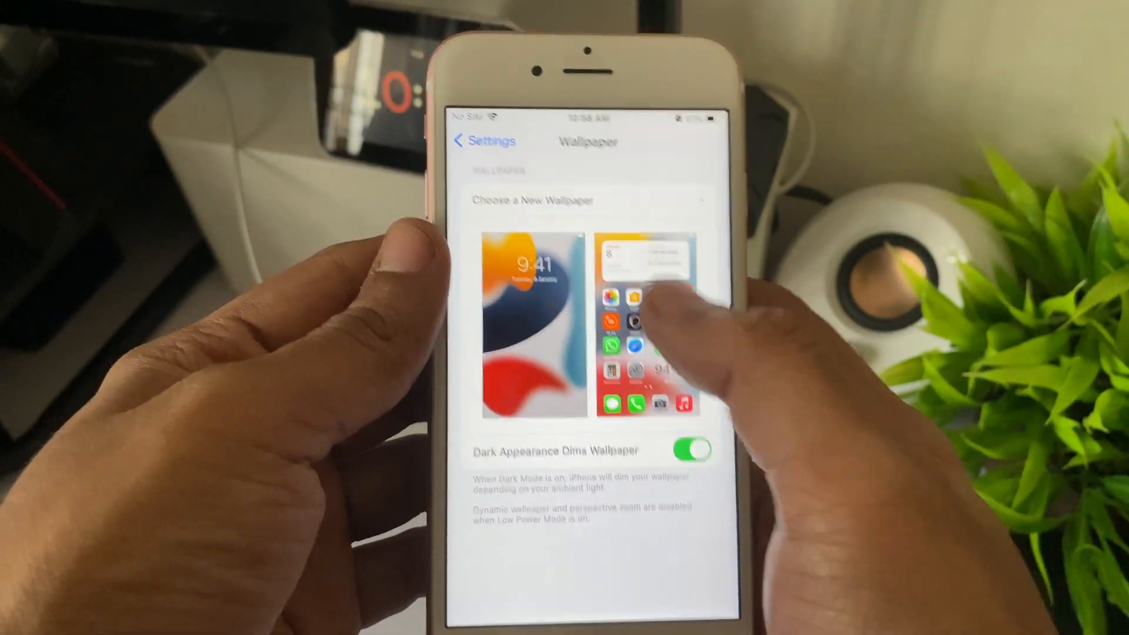
click(524, 200)
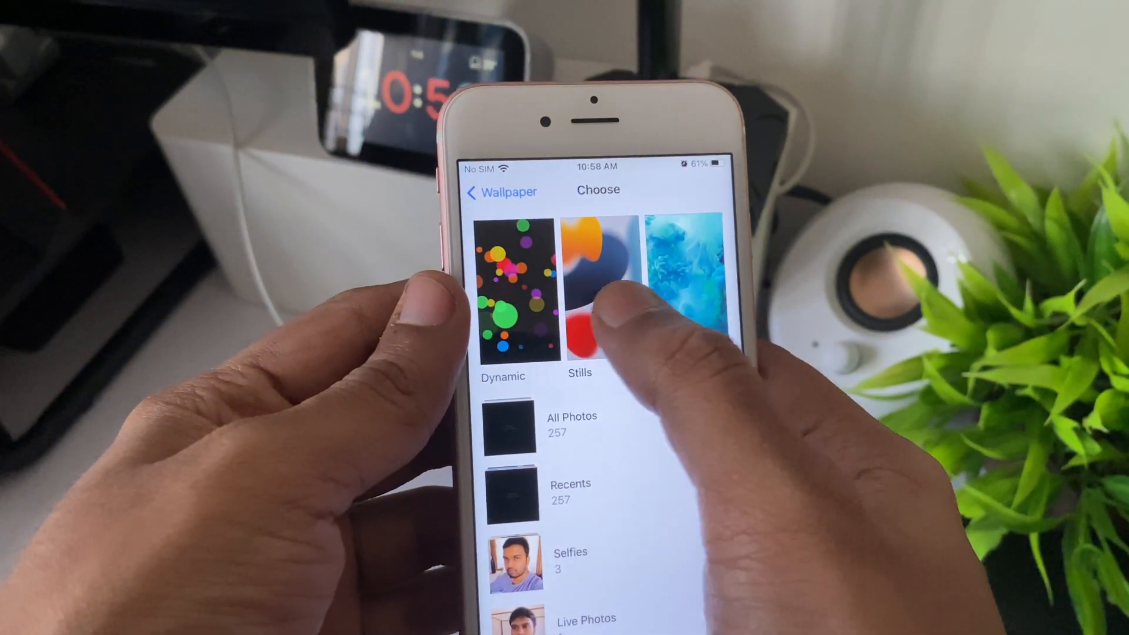
click(579, 288)
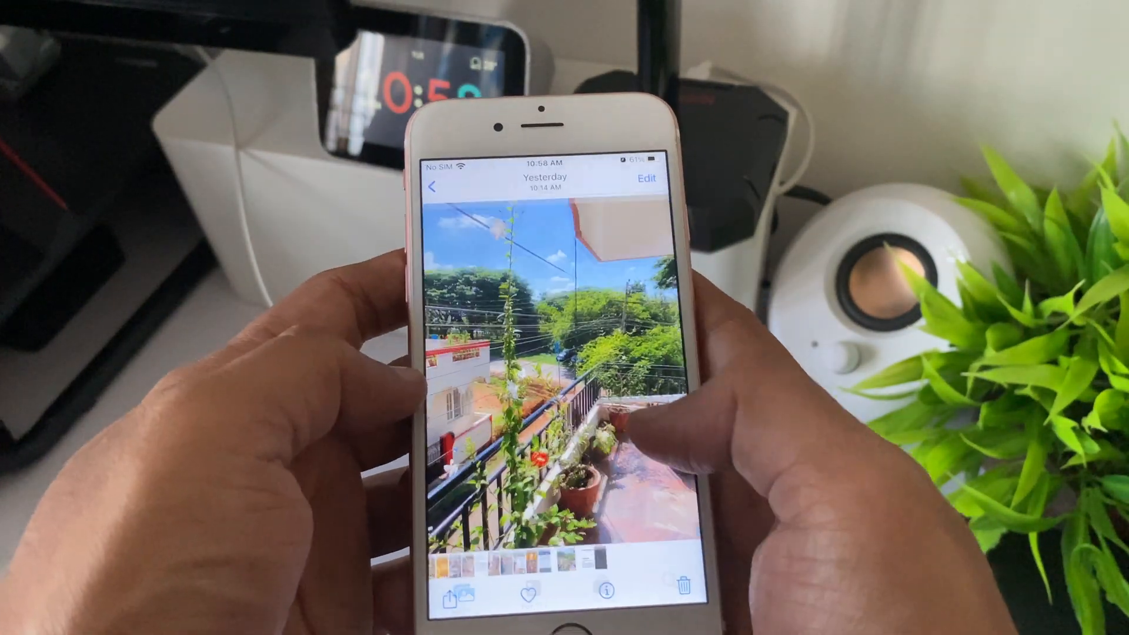
Step: Inspect yesterday's balcony photo in the Photos viewer
click(603, 590)
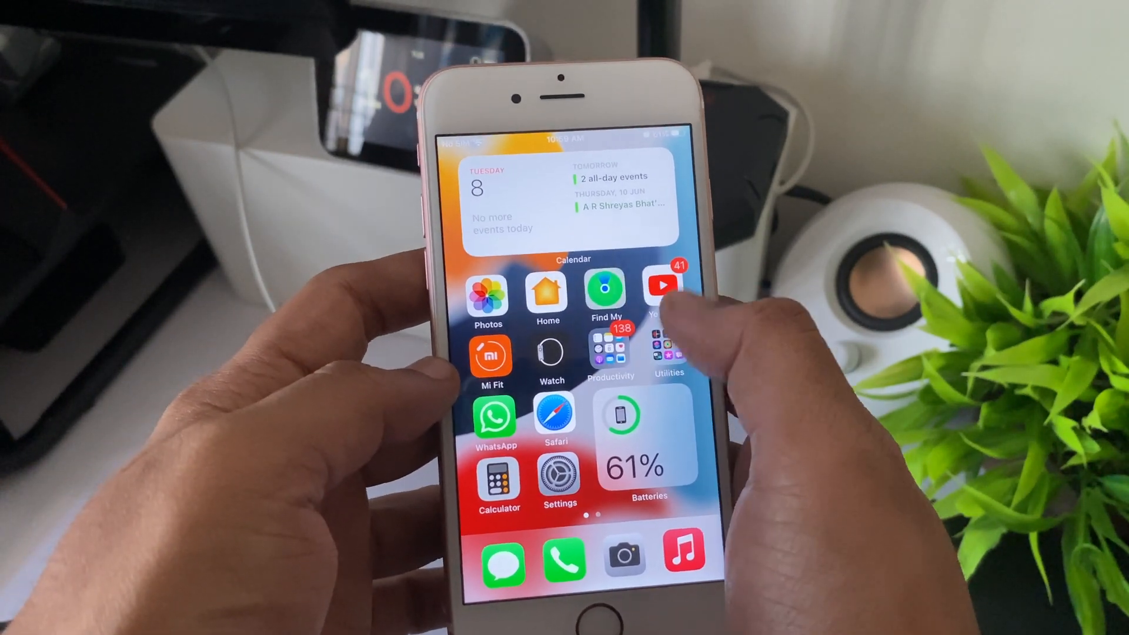
Step: Launch Magnifier from the second home page and drag the zoom slider to maximum
scroll(left, 3)
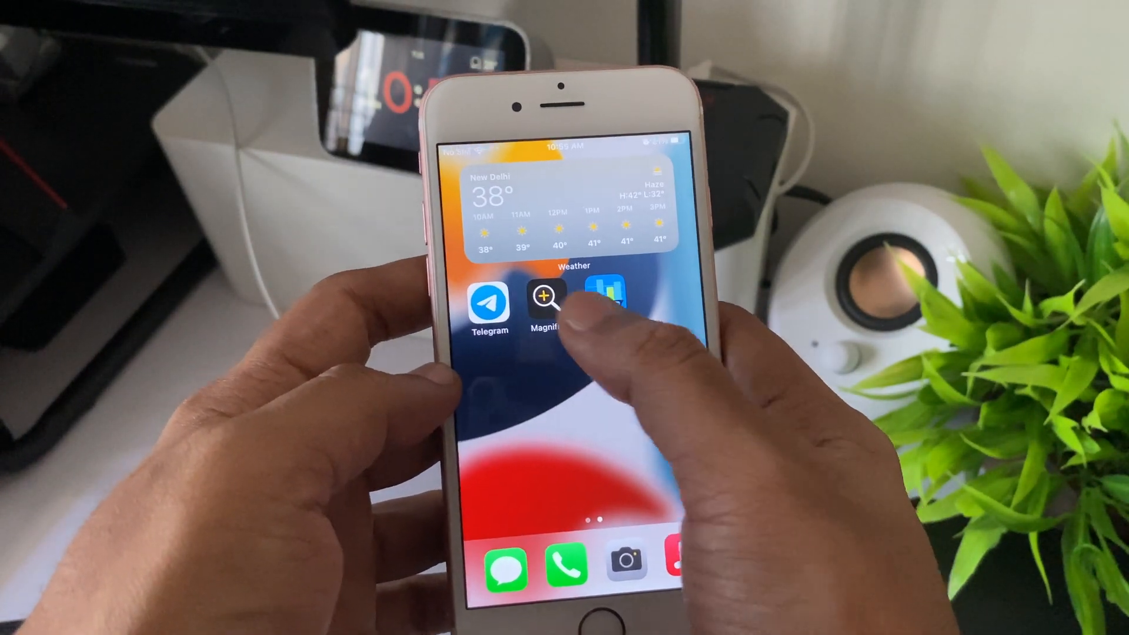
click(547, 302)
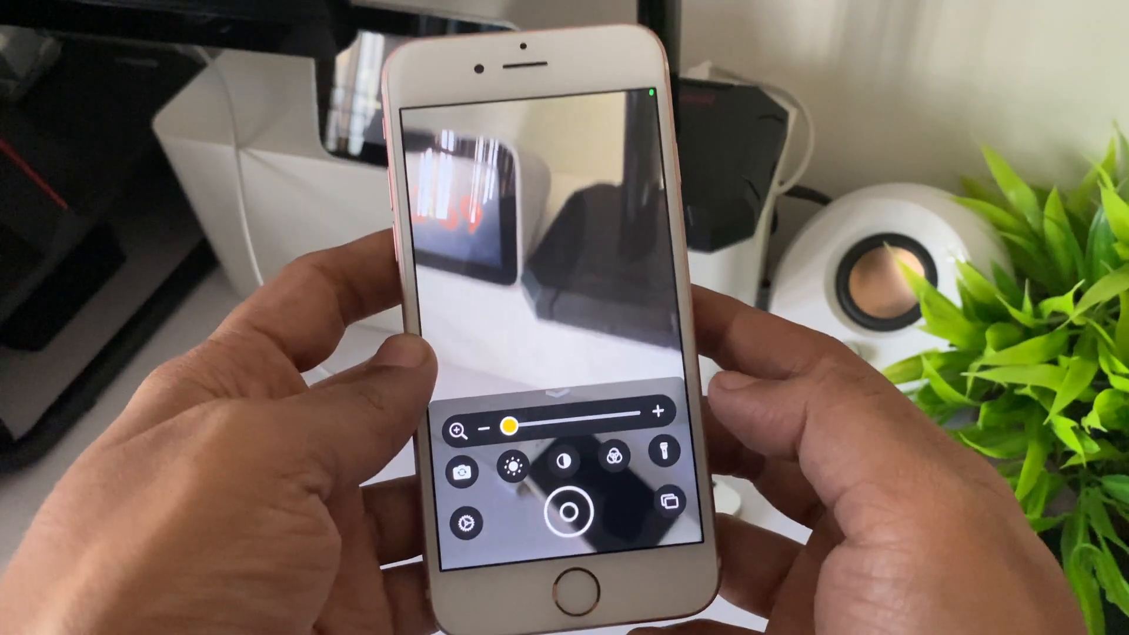
drag(509, 424, 632, 398)
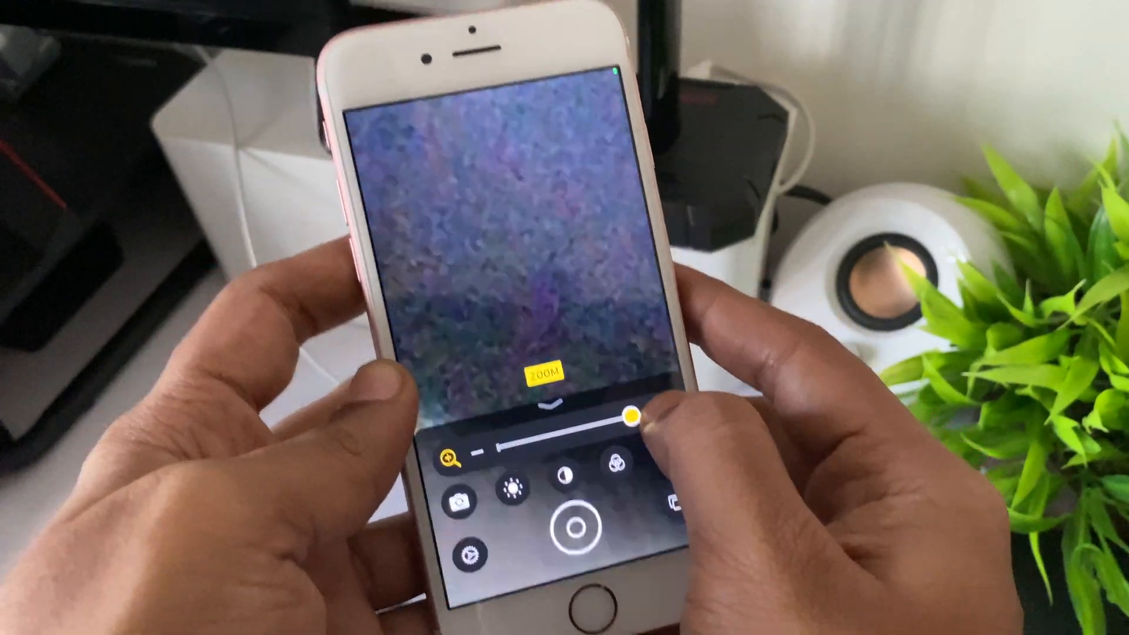
drag(634, 417, 522, 477)
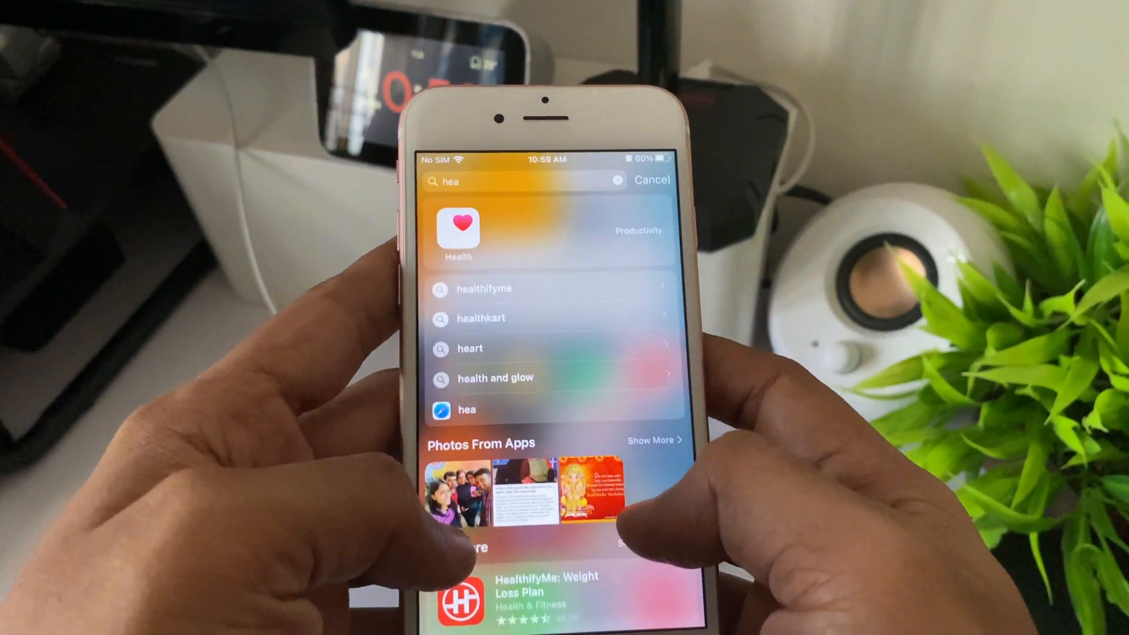
Step: Open Health from search results and start Share with Someone on the Sharing tab
click(458, 230)
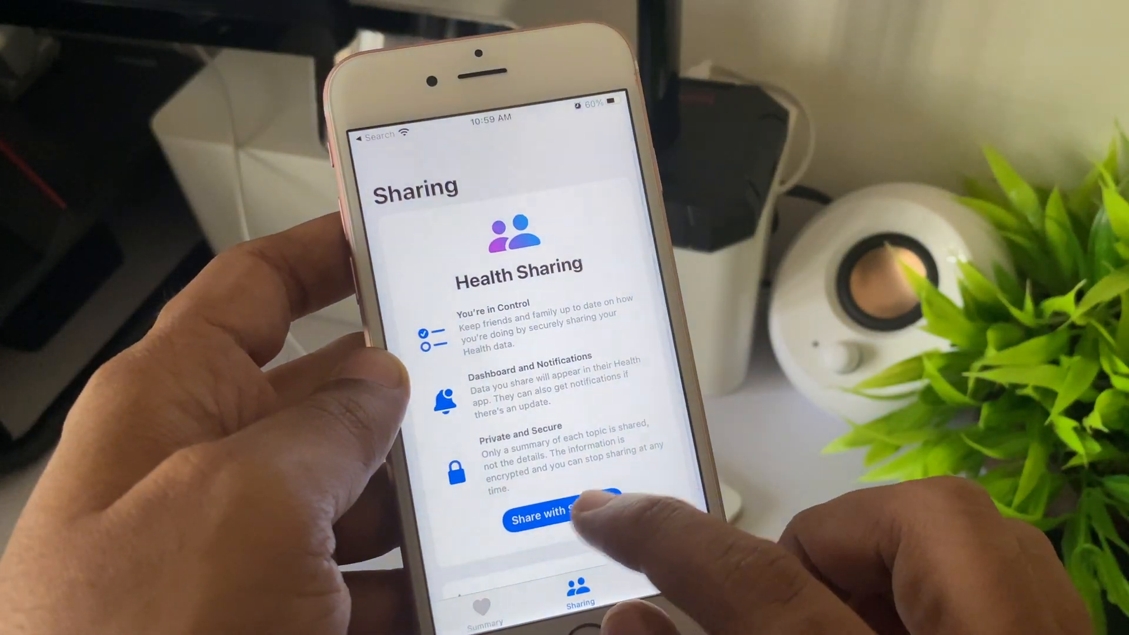
click(536, 519)
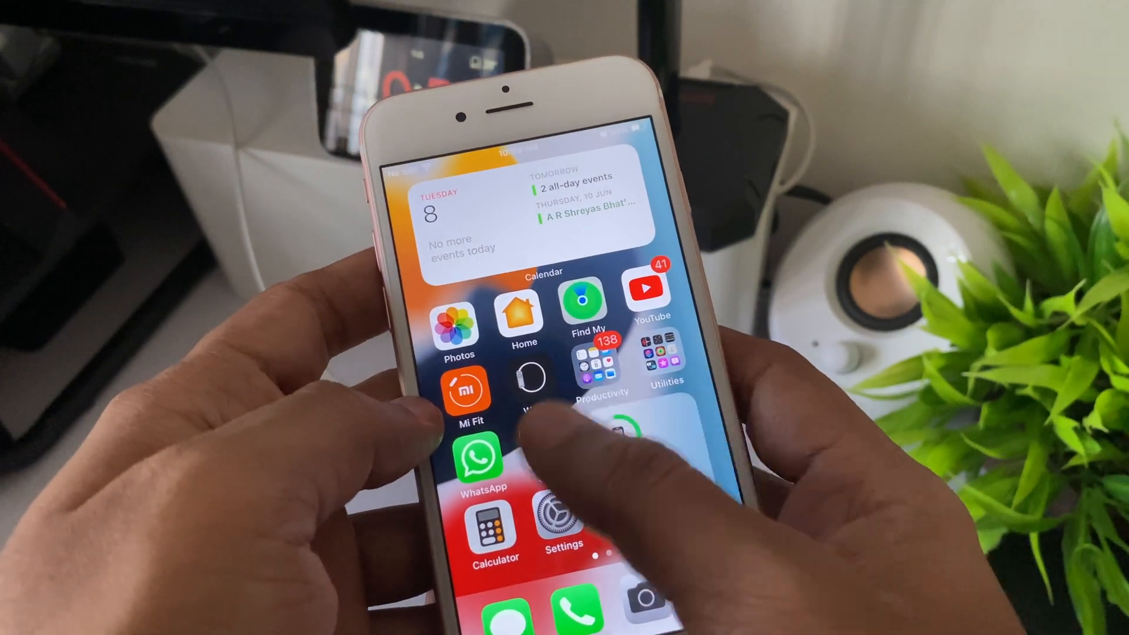
Step: Open the Productivity folder and launch Wallet from it
click(663, 356)
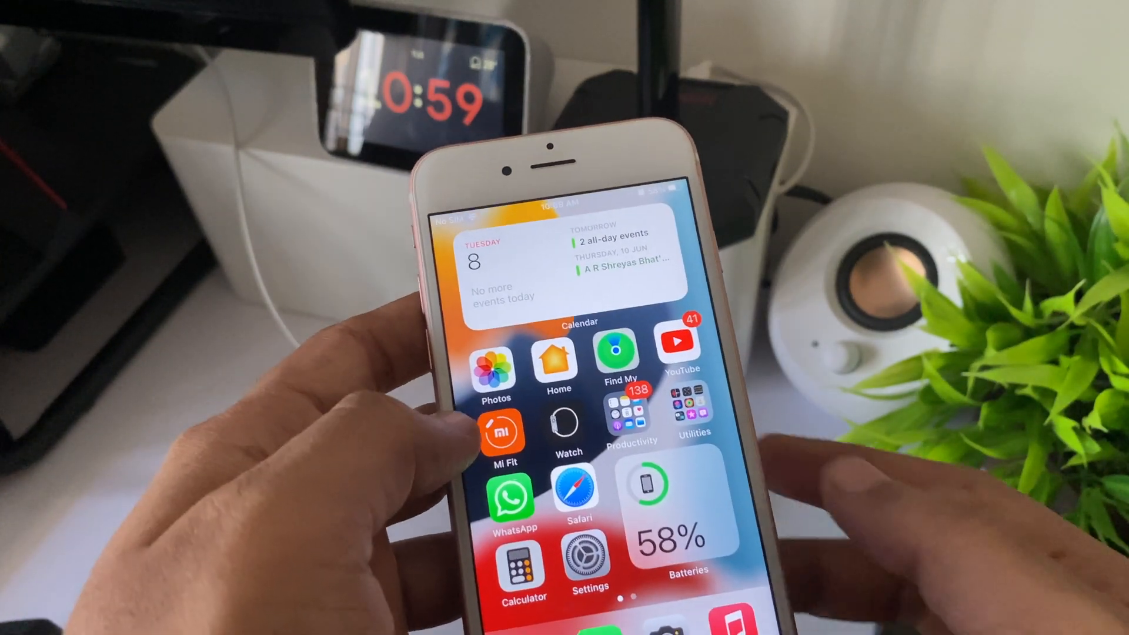
click(631, 407)
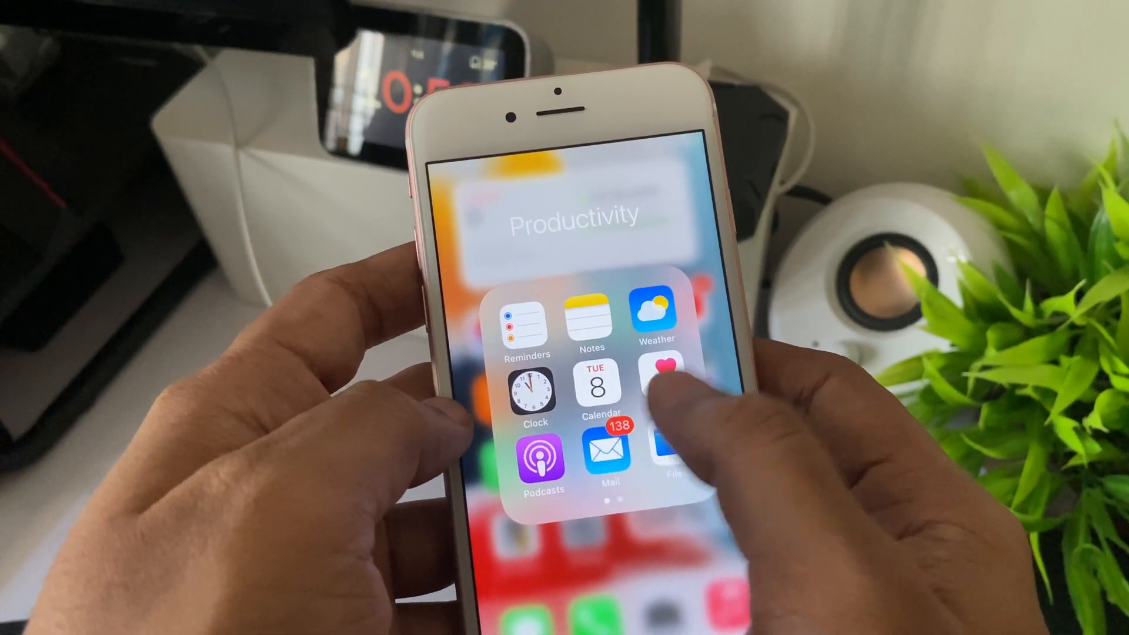
click(592, 324)
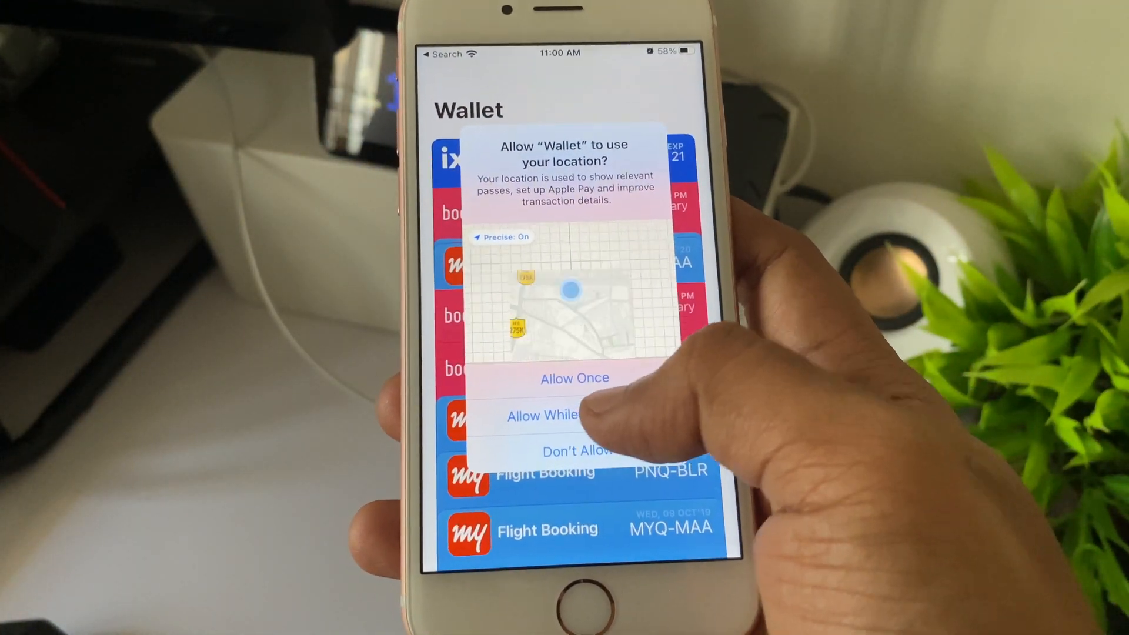
Step: Allow Wallet to use location while using the app
click(572, 451)
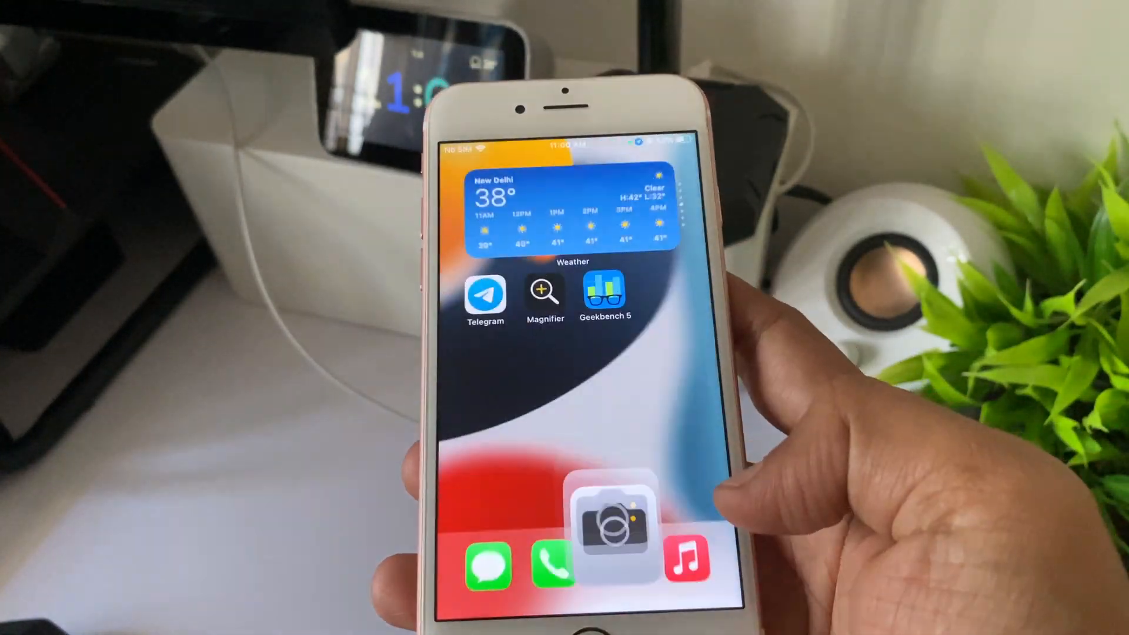
Step: Scroll Music's Browse tab through Our Playlist Picks and New Releases, then return Home
click(613, 523)
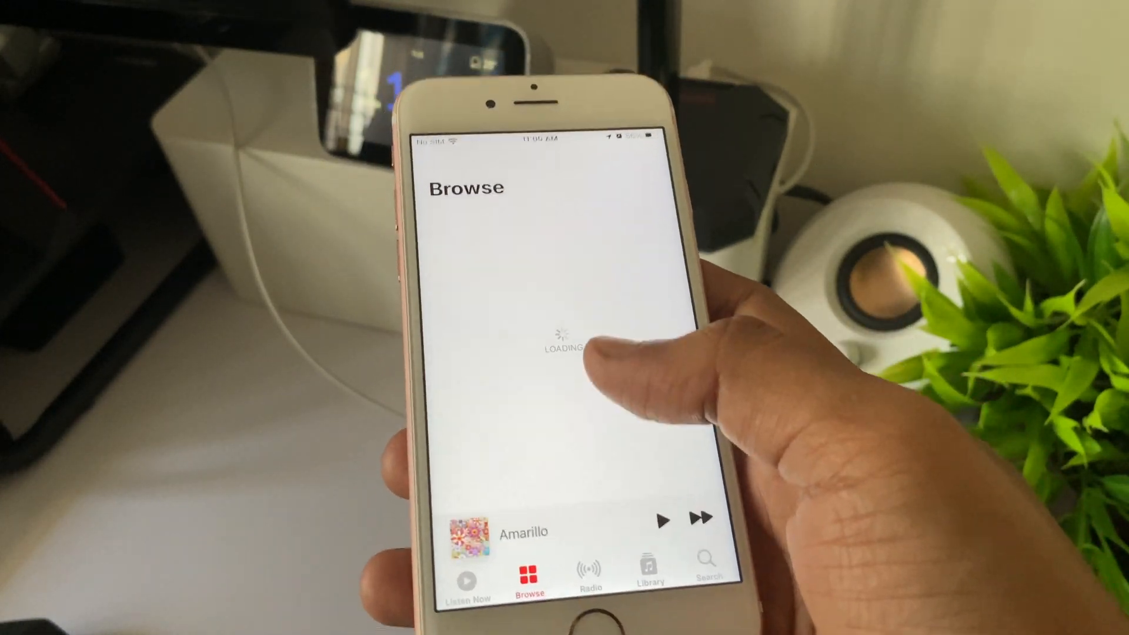
click(529, 532)
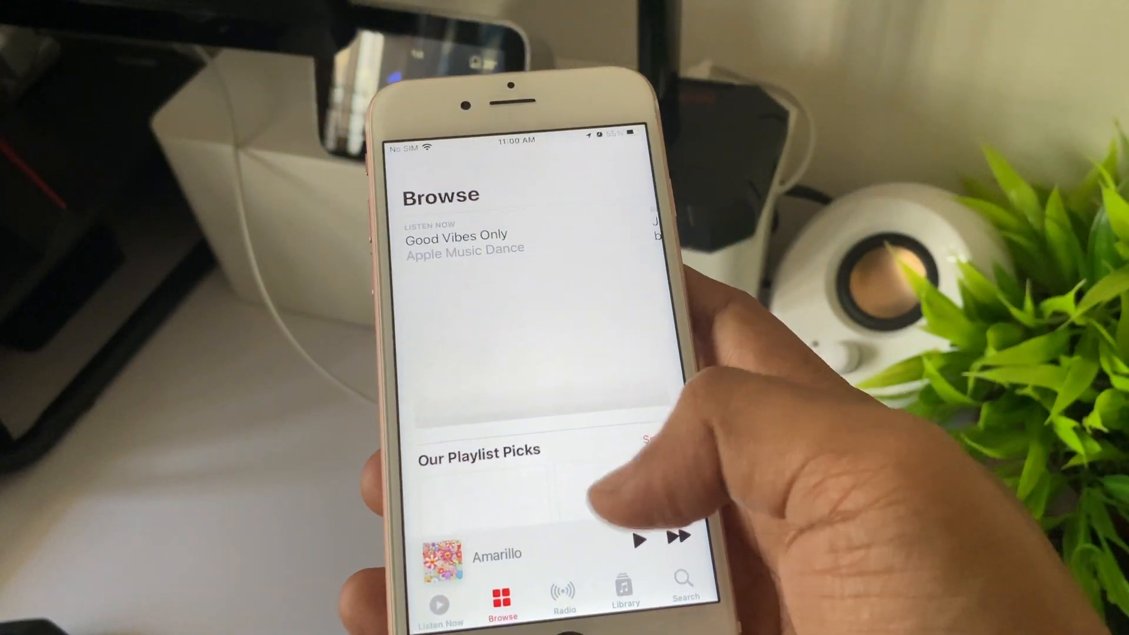
scroll(down, 3)
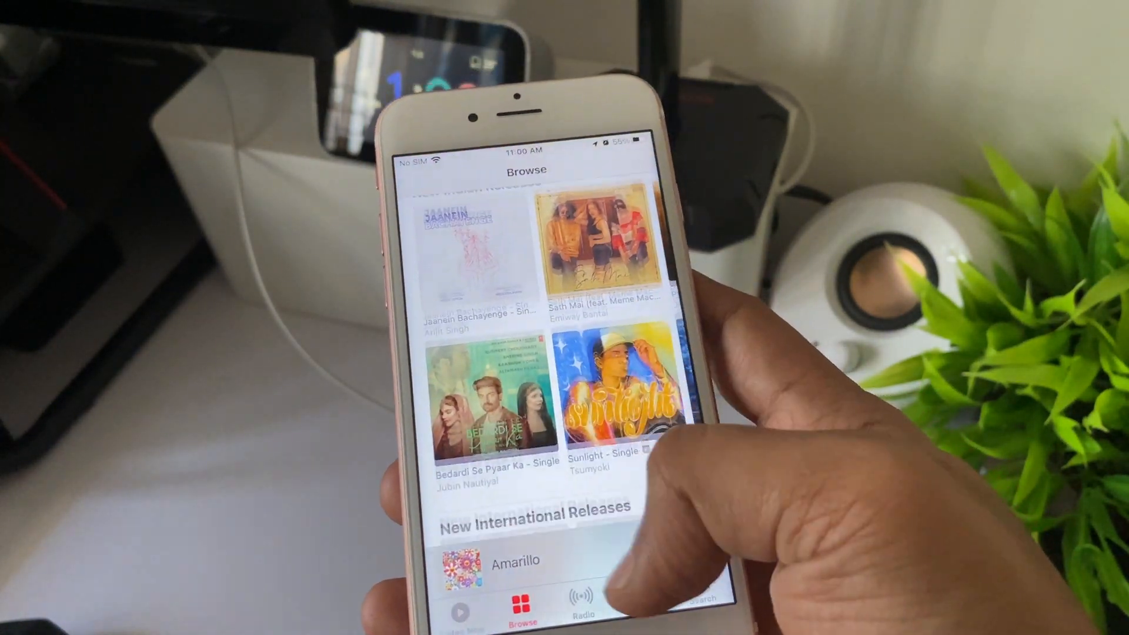
click(671, 605)
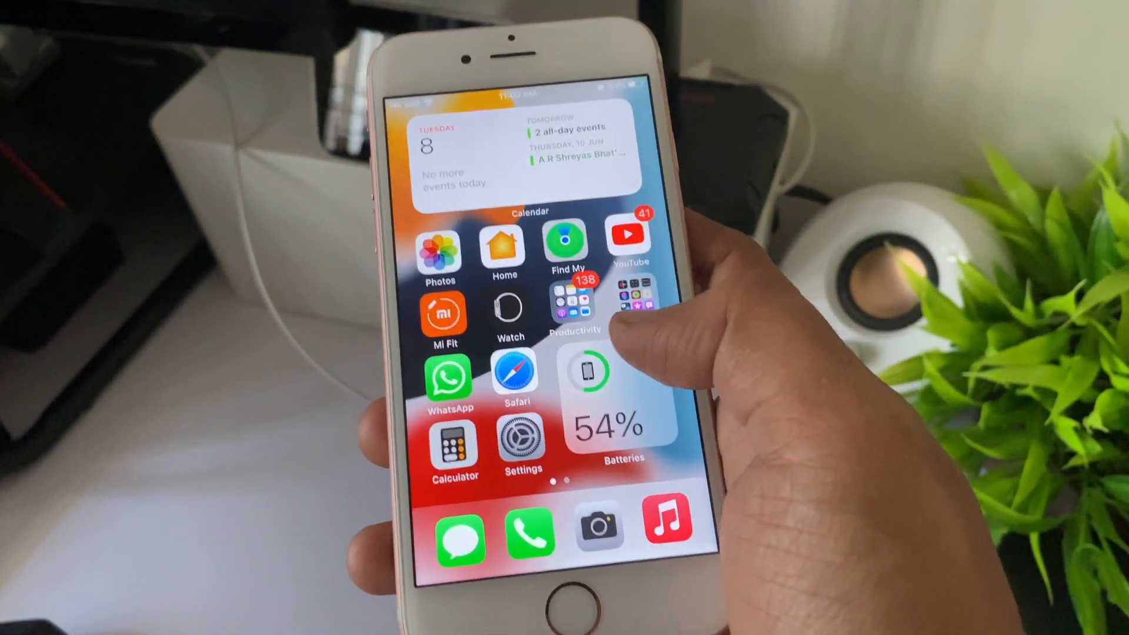
Step: Open YouTube and scroll through its Home feed video recommendations
click(627, 237)
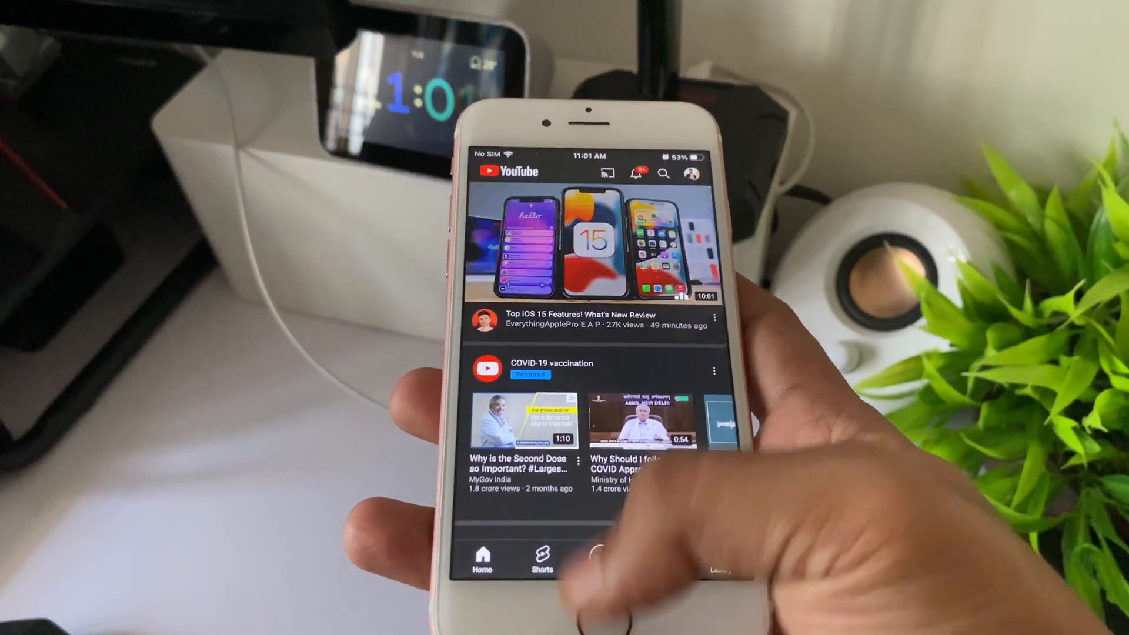
scroll(down, 3)
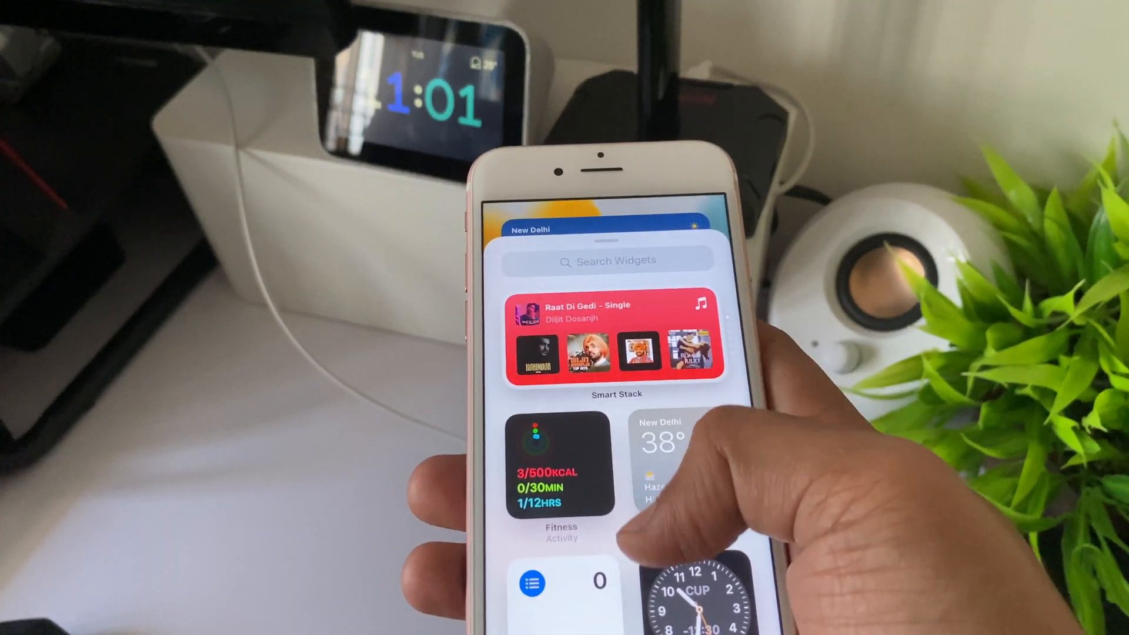
Step: Drop the Music Smart Stack widget above Weather on the second Home Screen page and finish
scroll(down, 3)
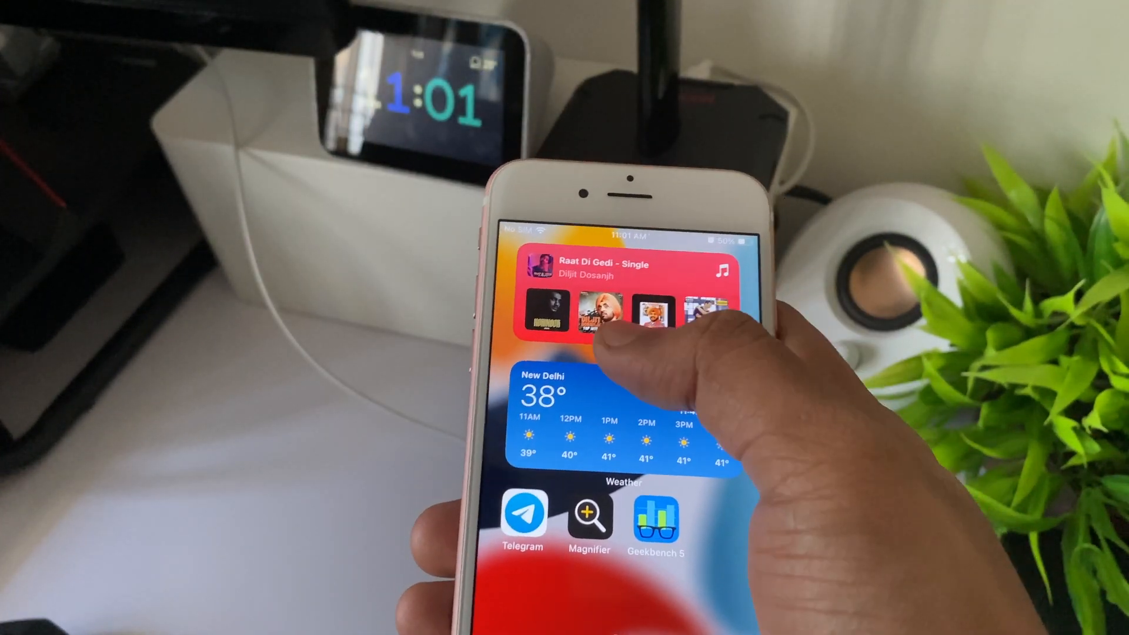
click(647, 310)
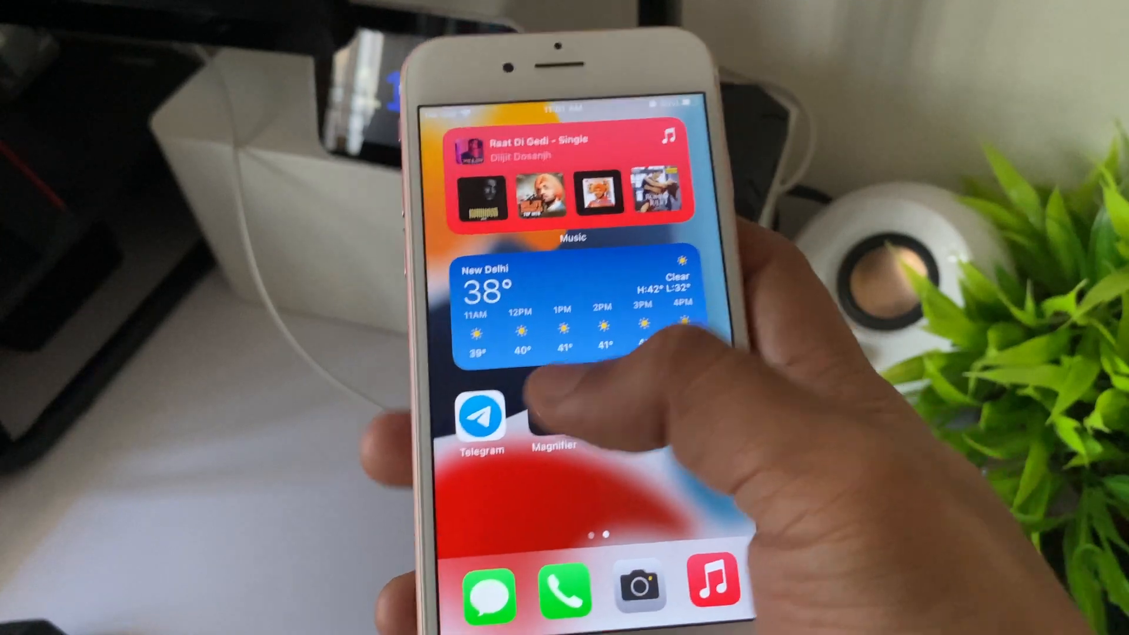
scroll(left, 3)
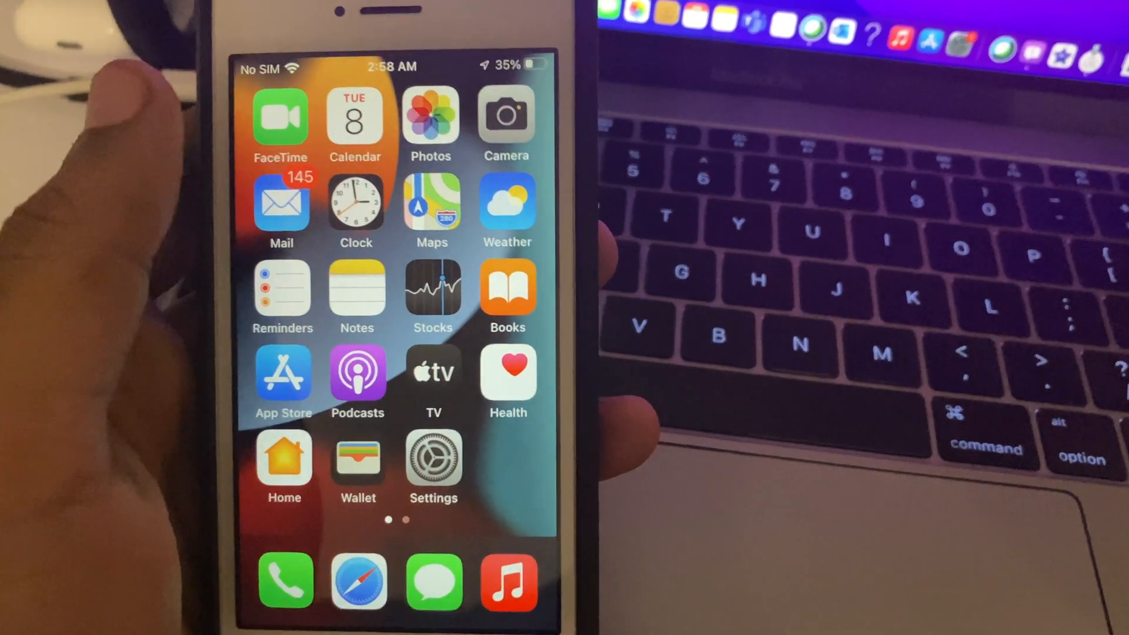
Step: Launch Maps and dismiss the welcome screen and the Help Improve Maps prompt
click(431, 206)
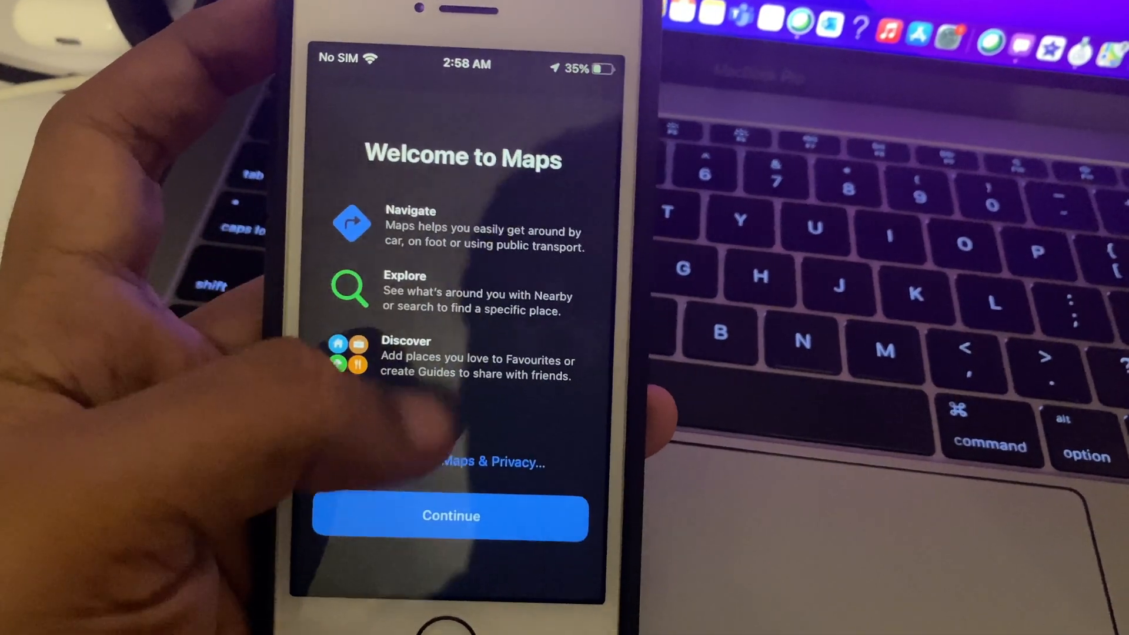
click(449, 515)
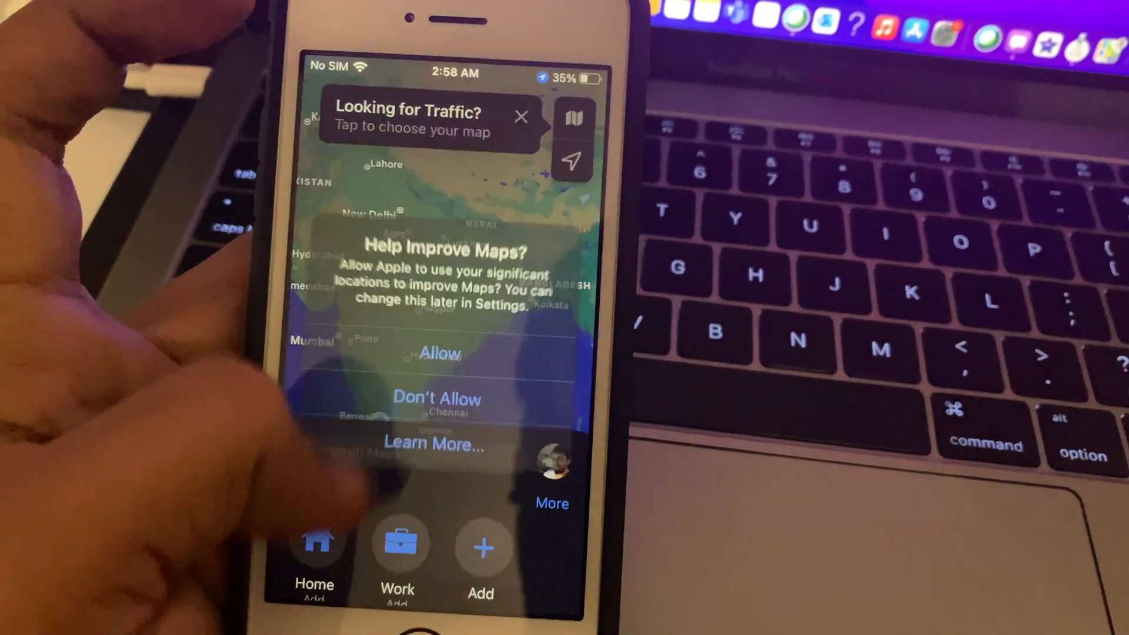
click(438, 352)
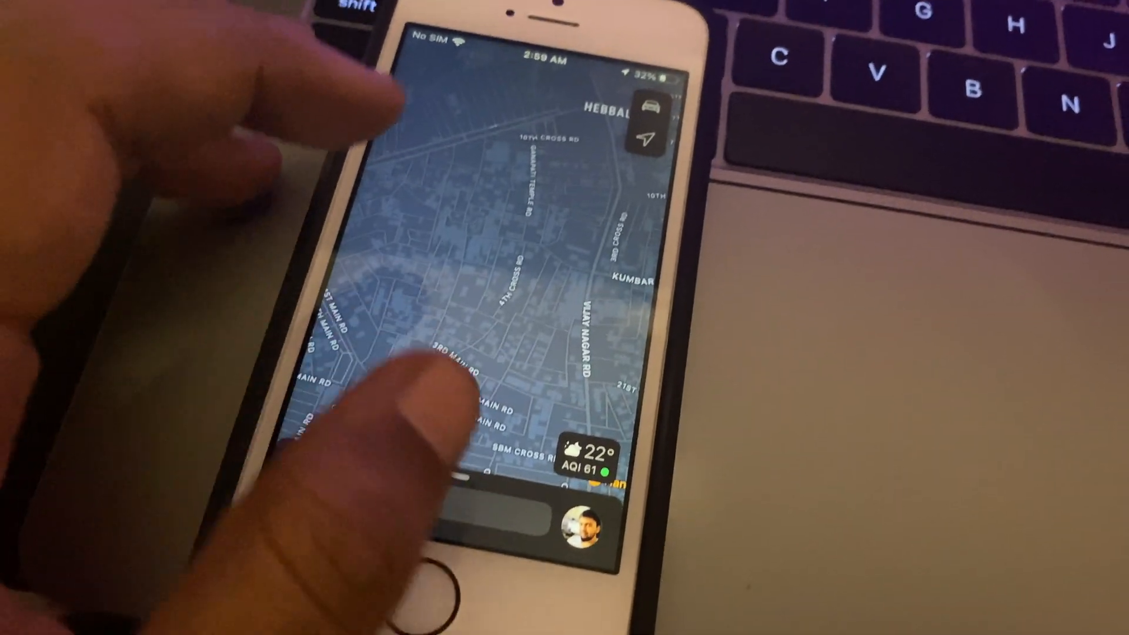
Step: View Maps' recent places and Find Nearby categories, then browse the App Store's Apps tab
click(532, 518)
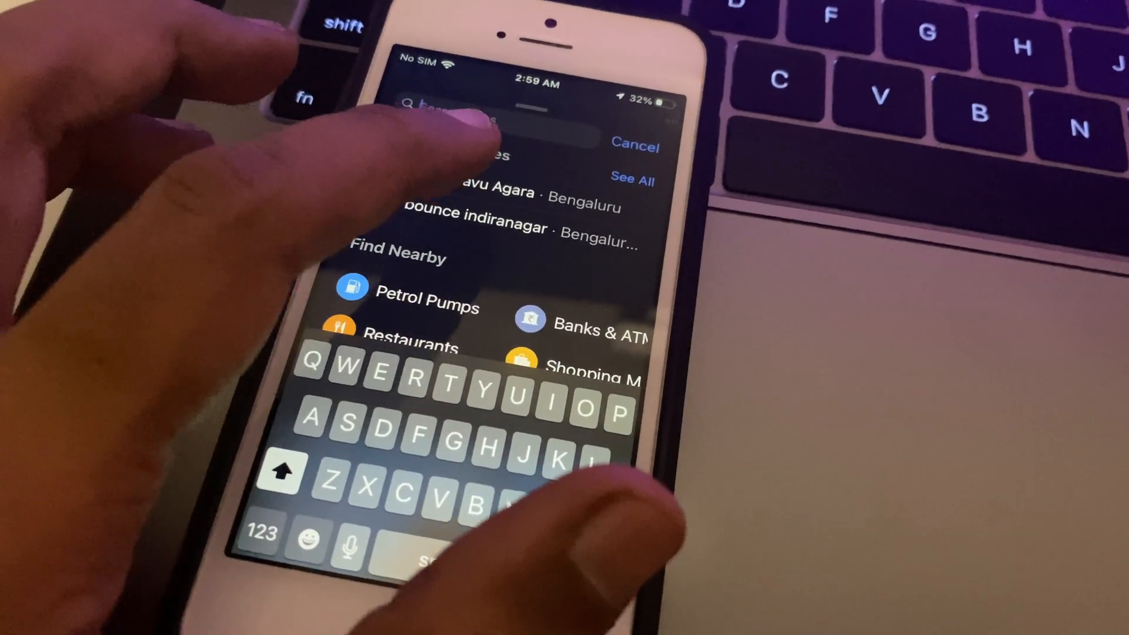
click(475, 191)
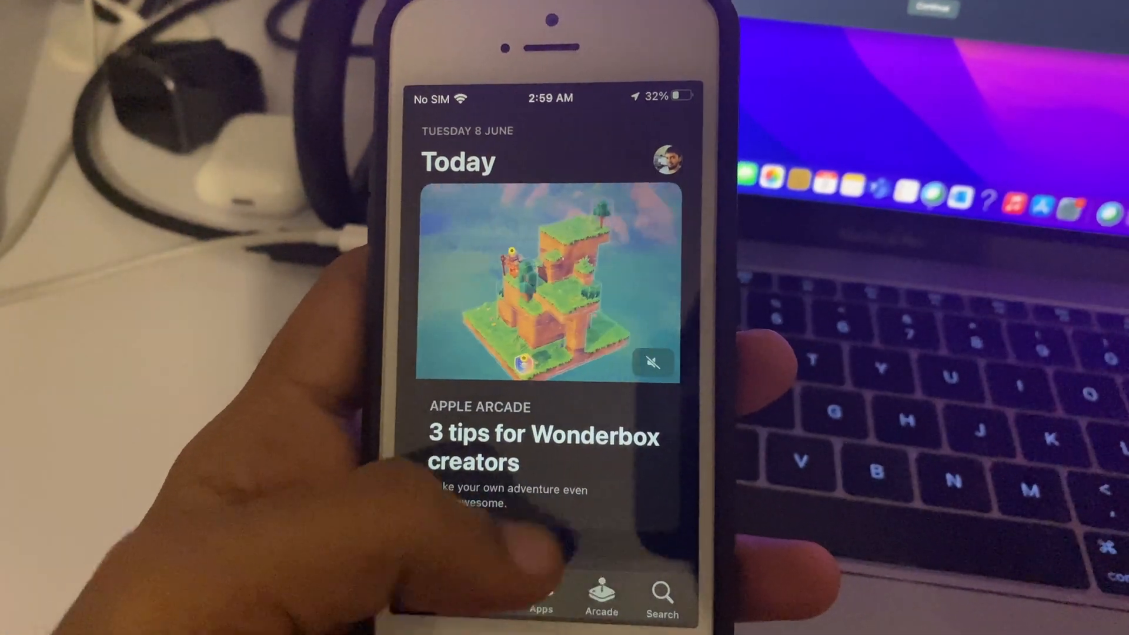
click(541, 590)
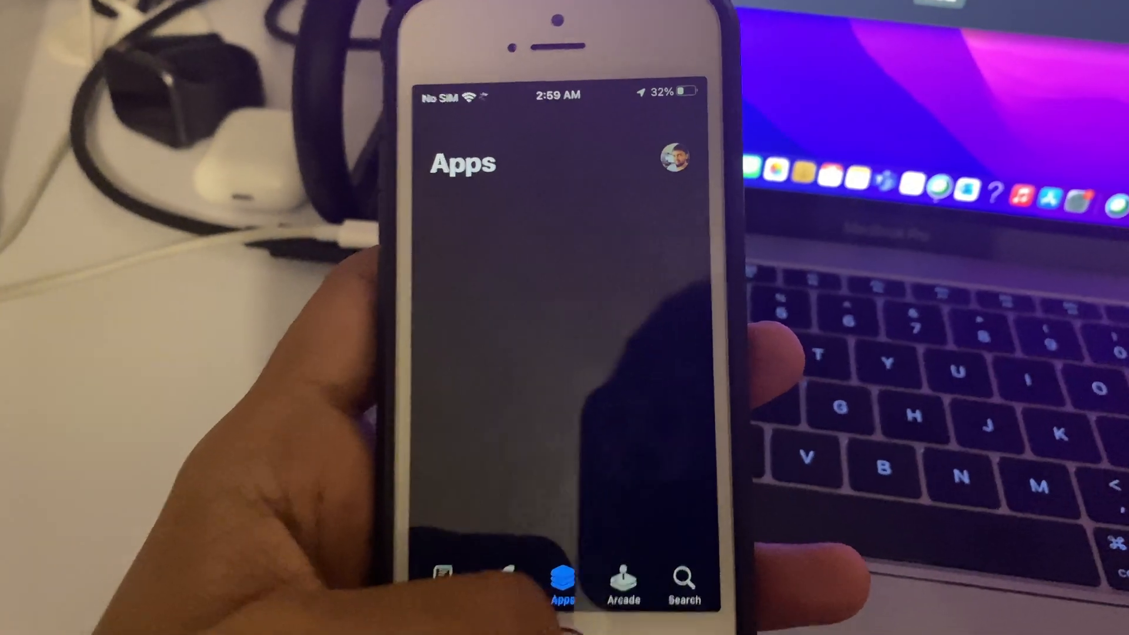